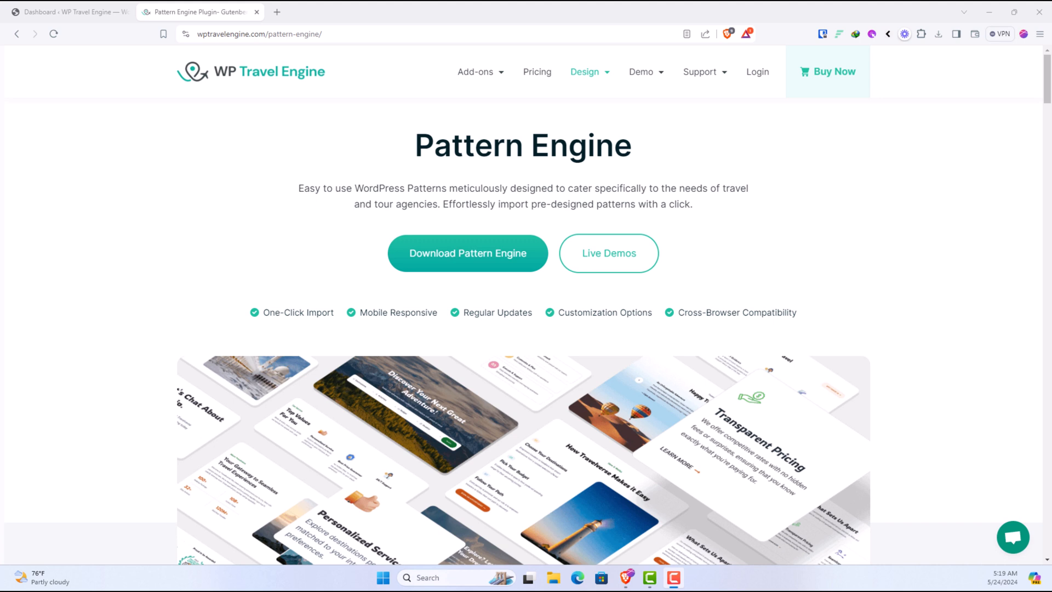
mouse_move(268, 340)
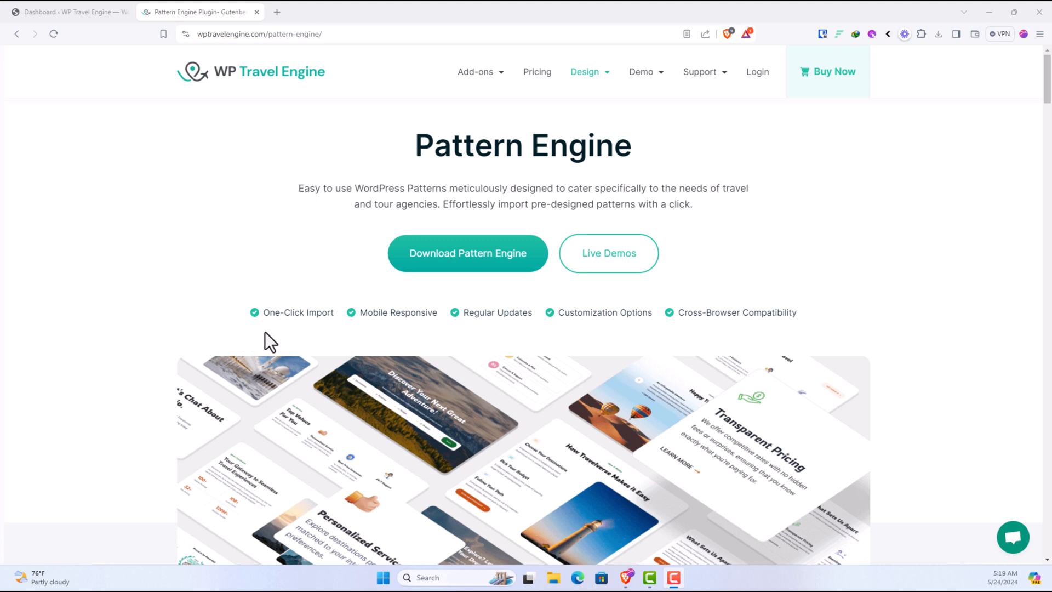
Scroll the Pattern Engine page past the hero and features to the Patterns Library
scroll("down", 3)
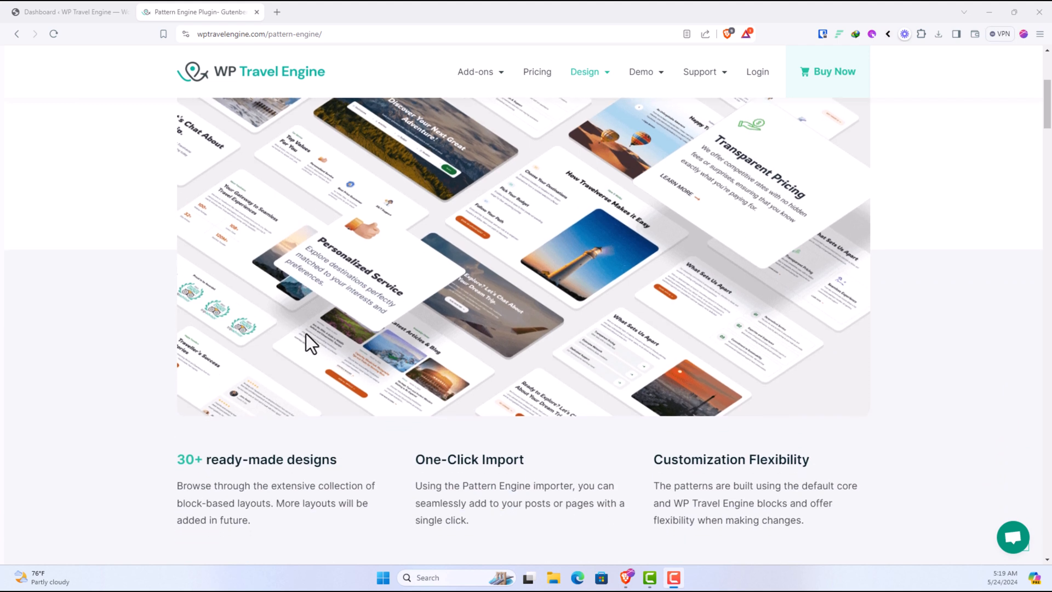
scroll("down", 3)
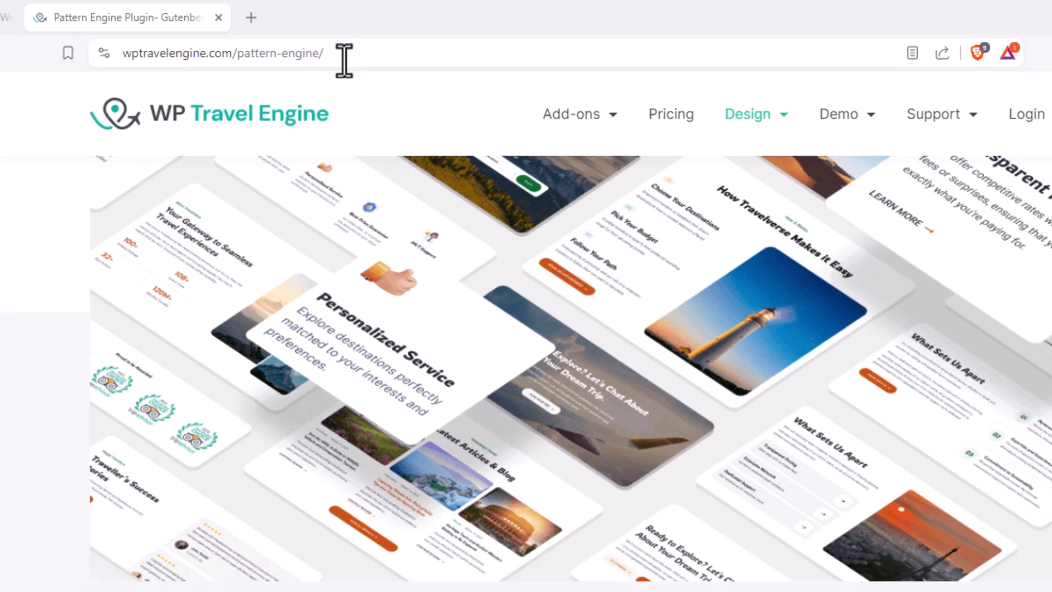
scroll("down", 3)
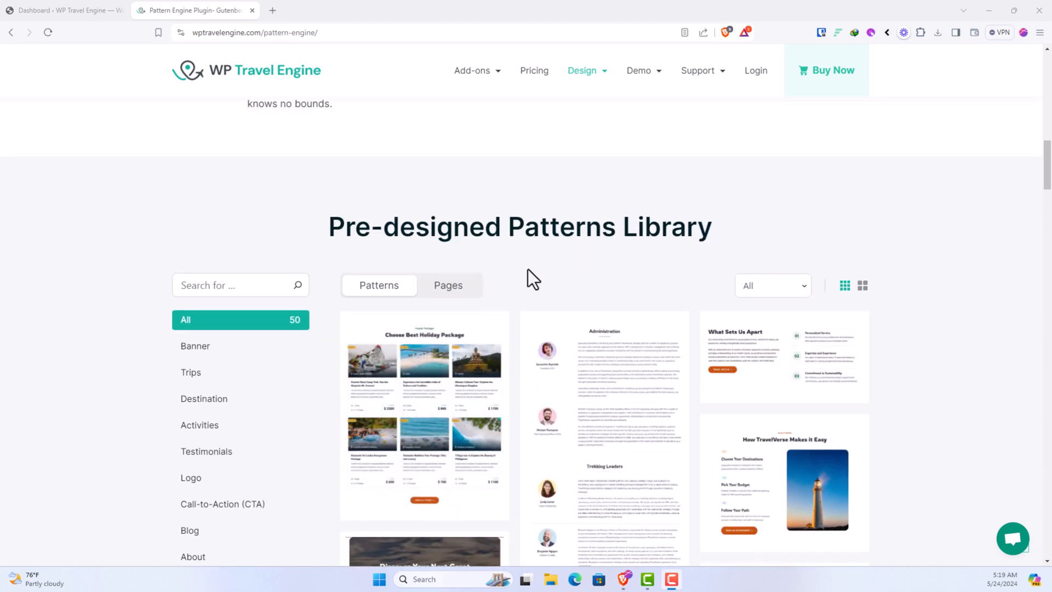
Preview the Choose Best Holiday Package pattern and close the preview
scroll("down", 3)
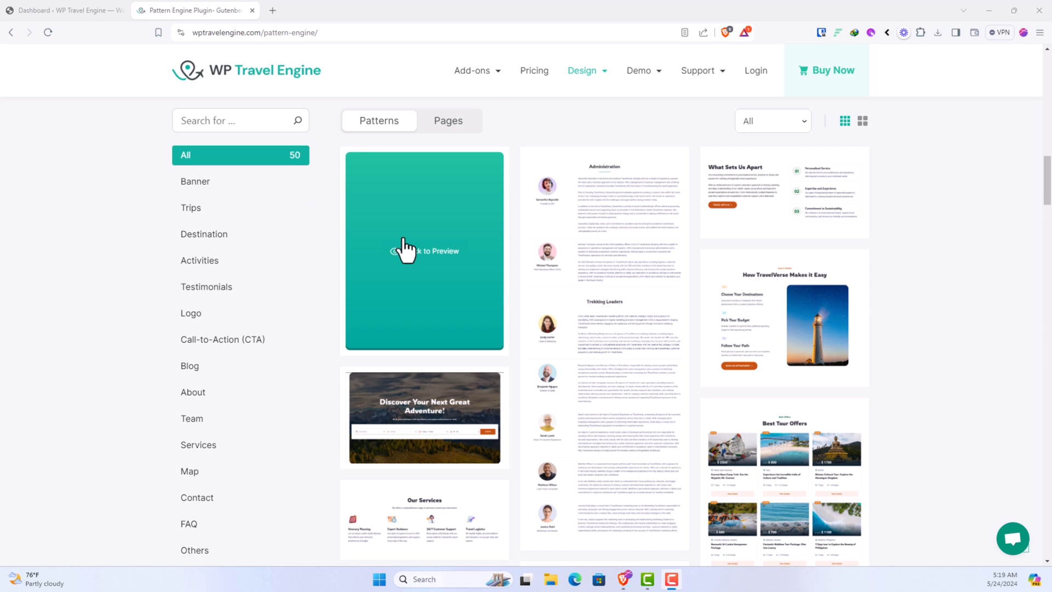
mouse_move(432, 264)
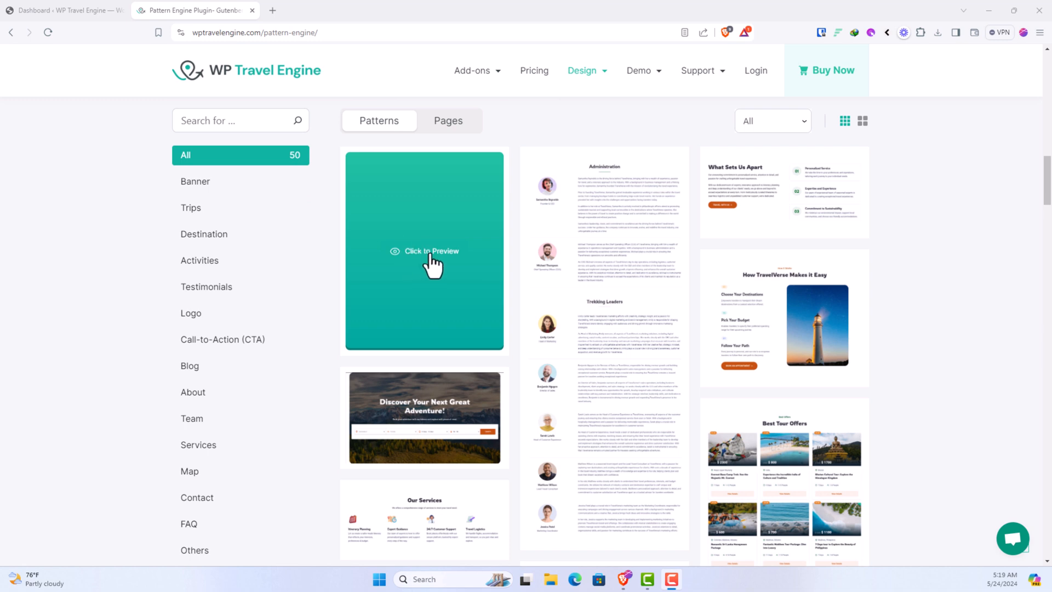
left_click(424, 251)
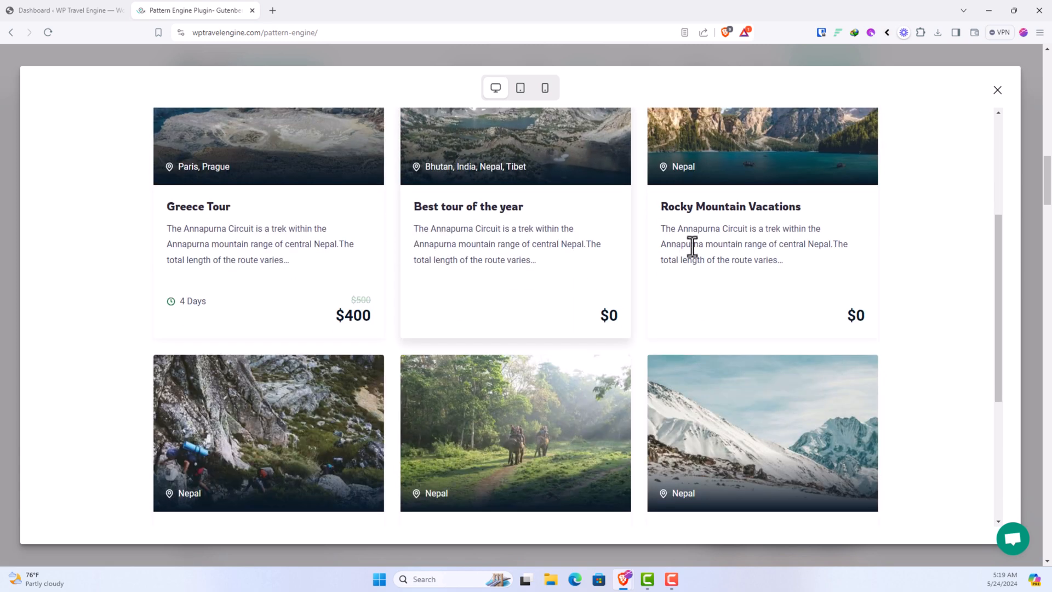
left_click(997, 89)
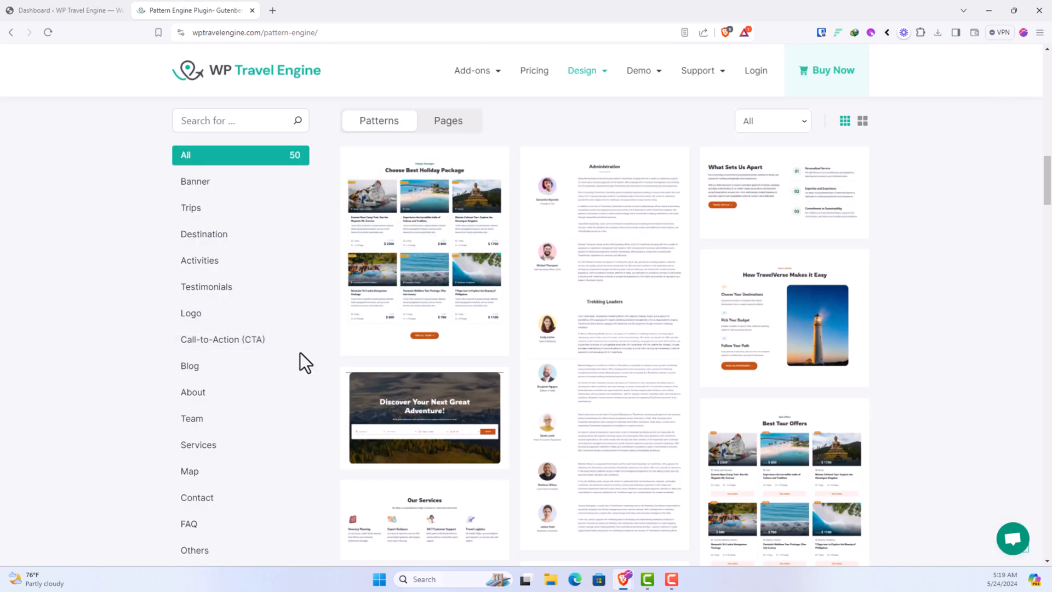
mouse_move(682, 290)
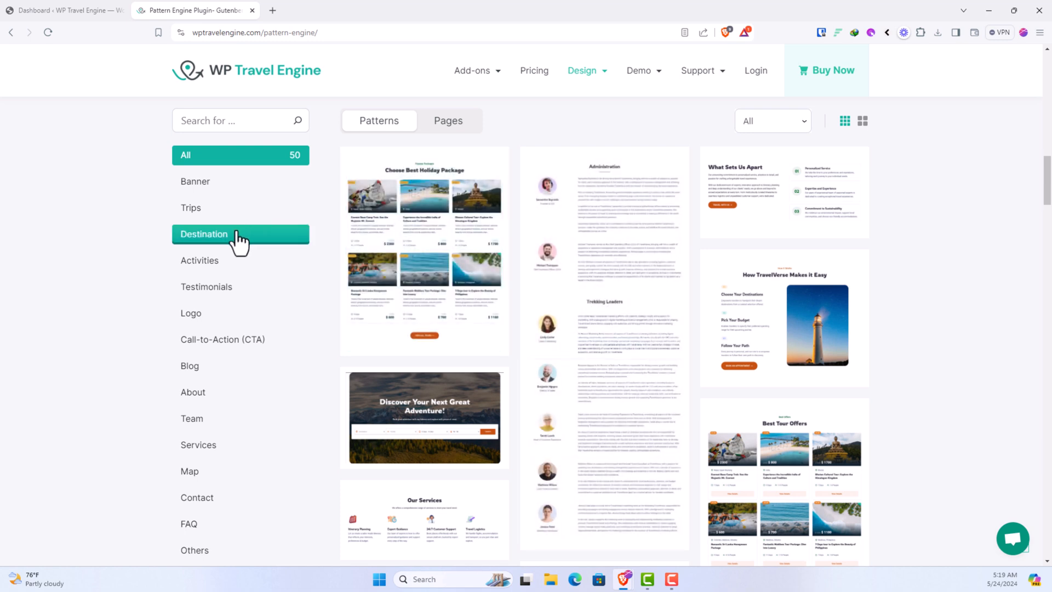
Filter the library to Activities and preview the Adventurous Activities pattern
left_click(204, 234)
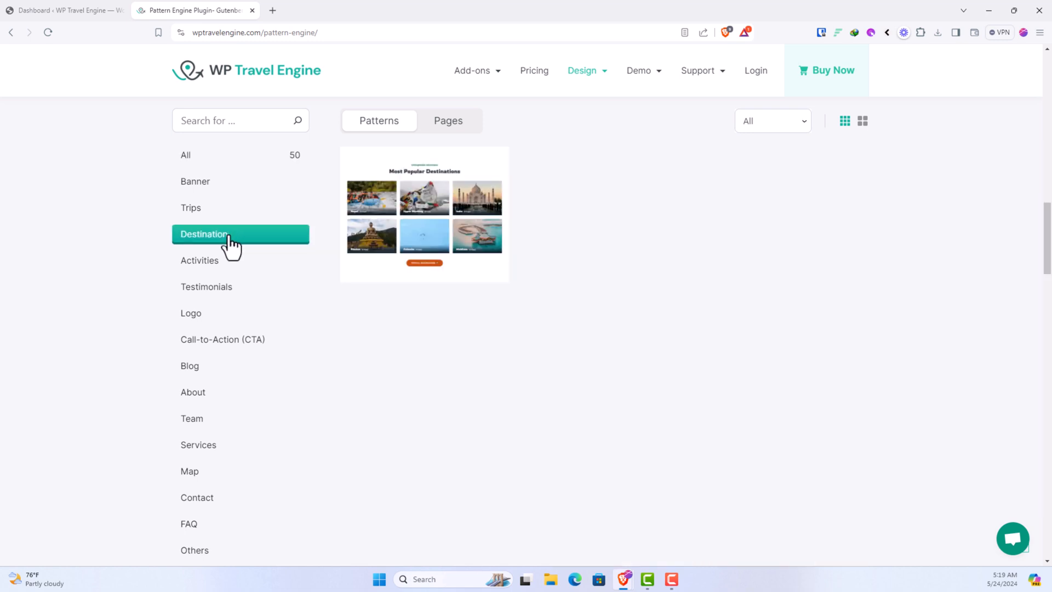
left_click(199, 261)
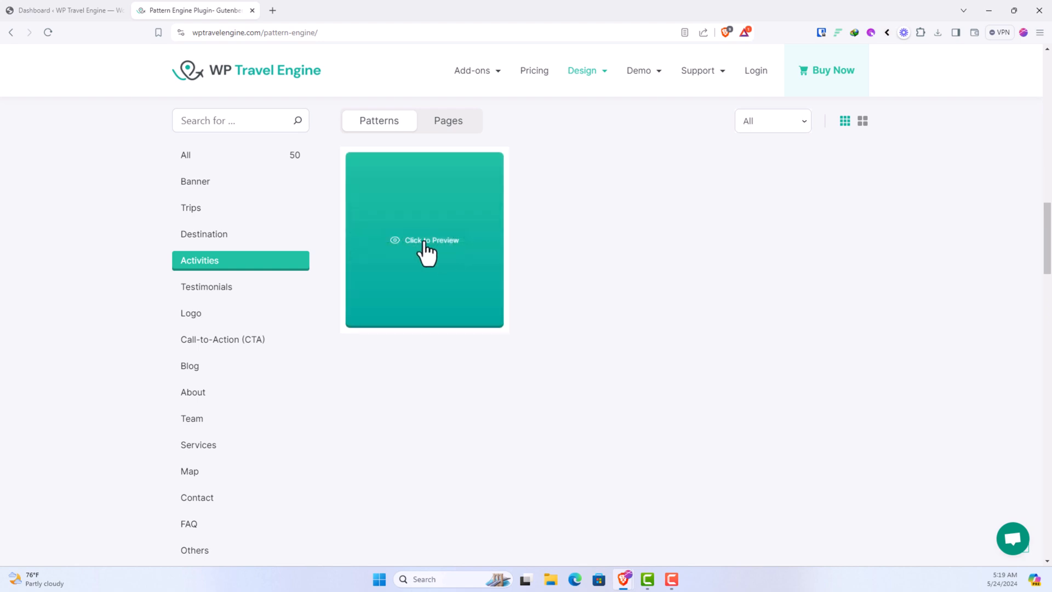
left_click(424, 240)
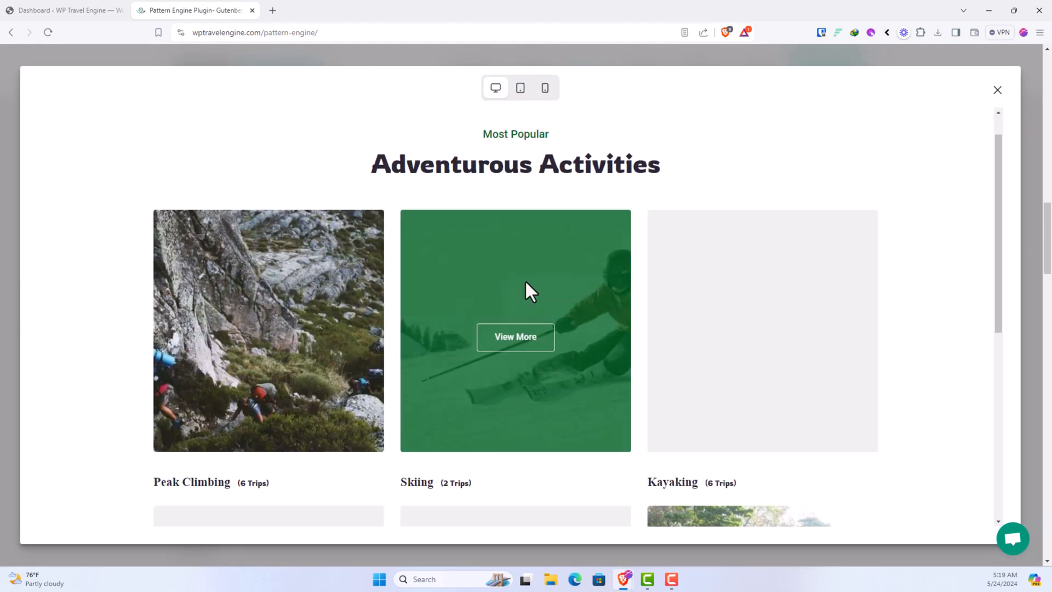
scroll("down", 3)
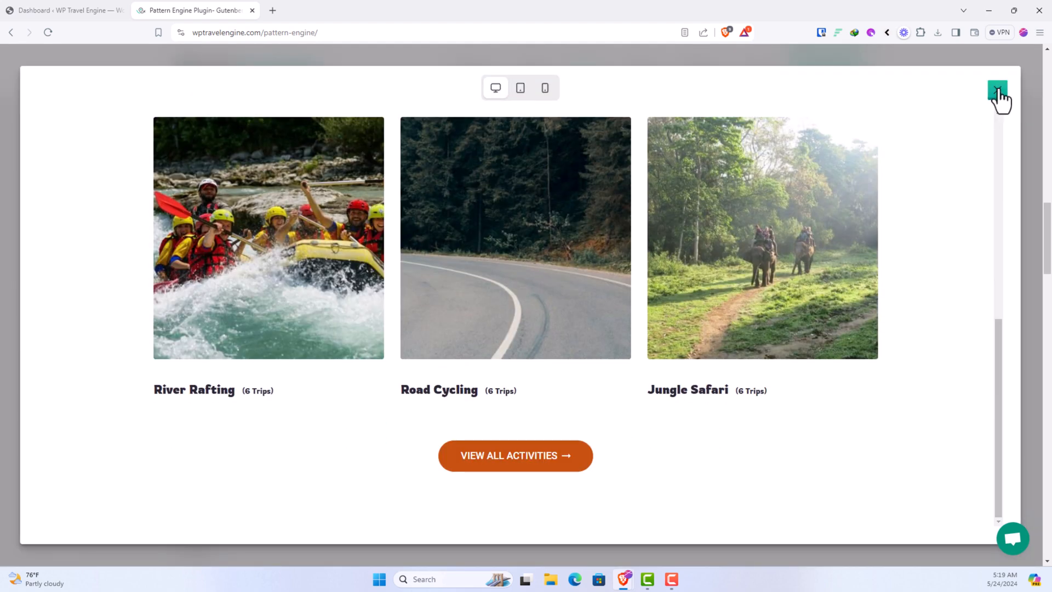
left_click(997, 88)
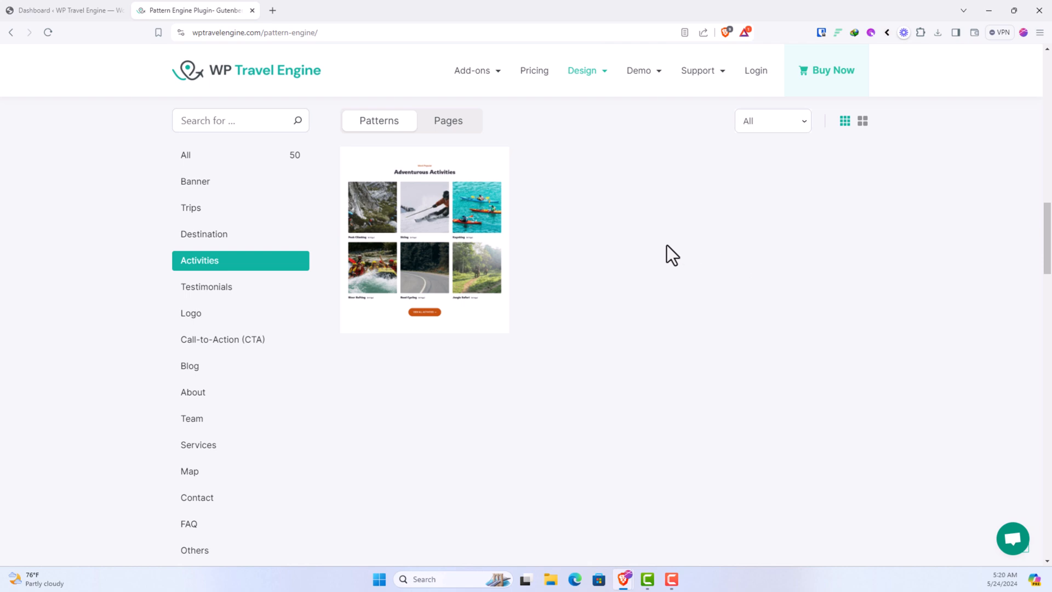
mouse_move(596, 257)
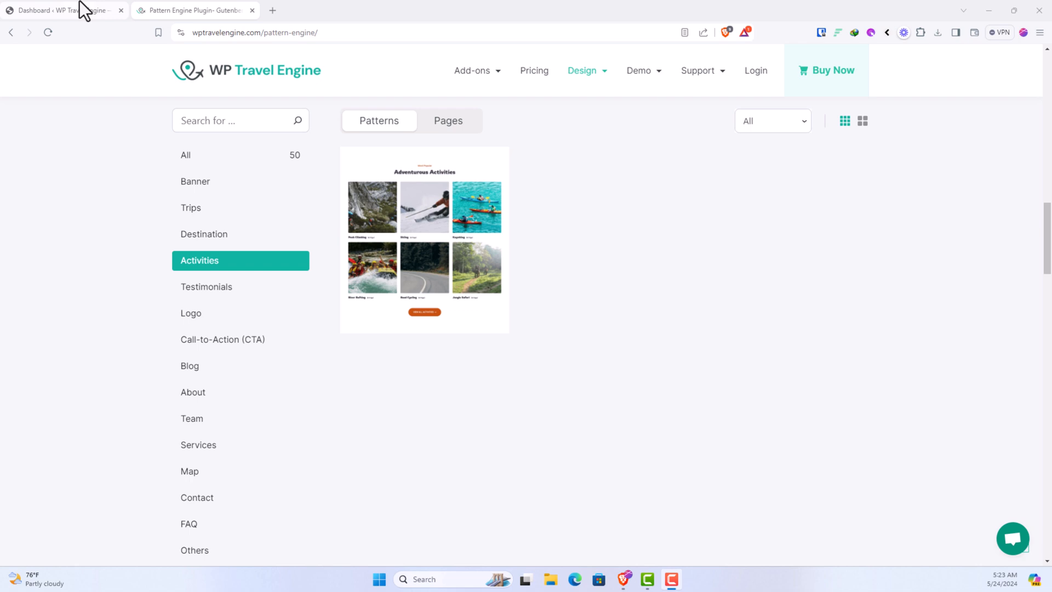
mouse_move(60, 9)
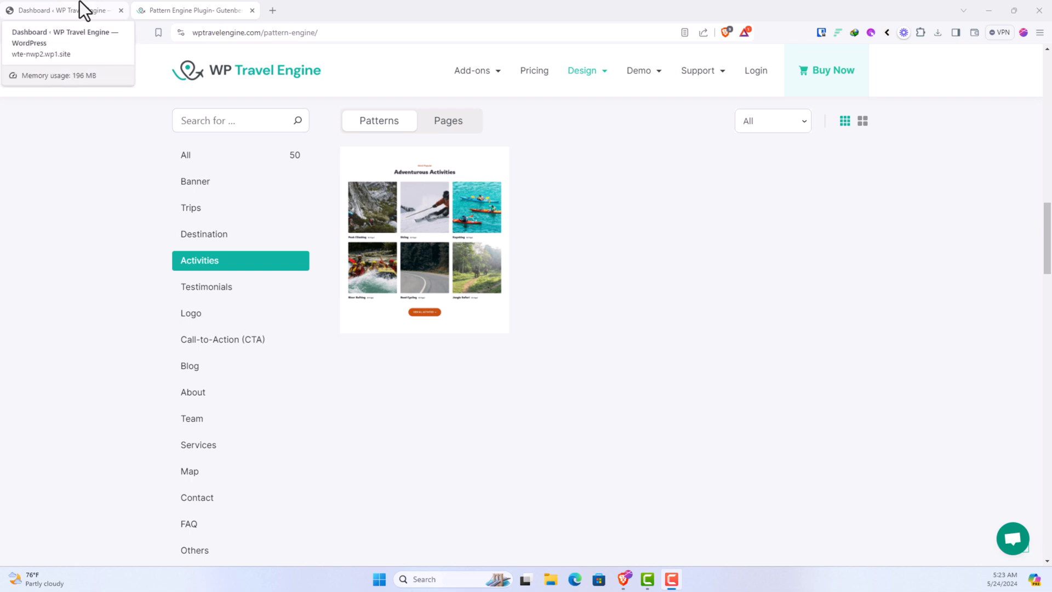
From the WordPress dashboard tab, add a new page under Pages
left_click(61, 10)
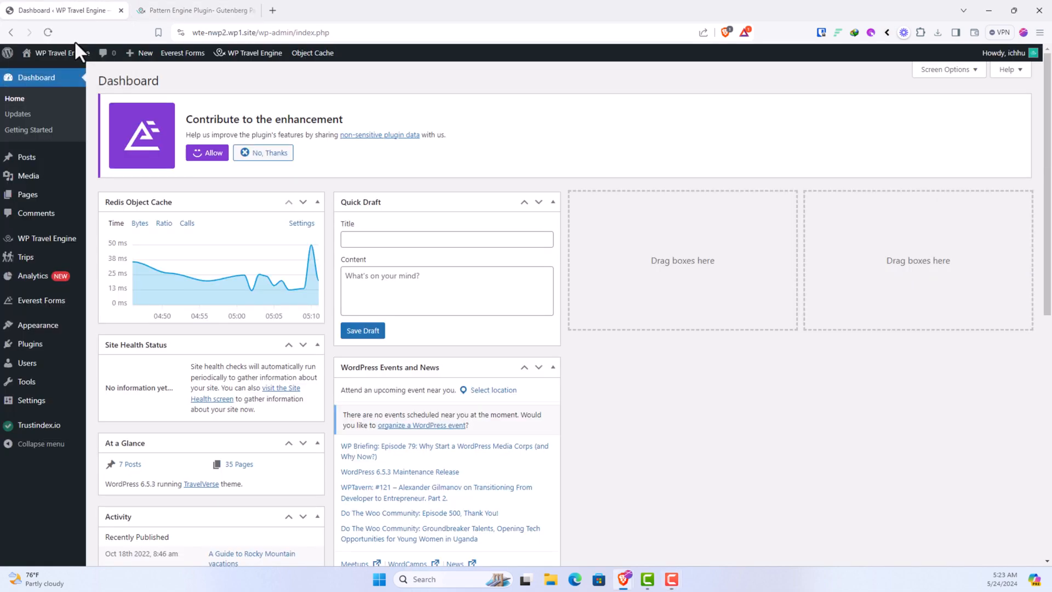
mouse_move(26, 194)
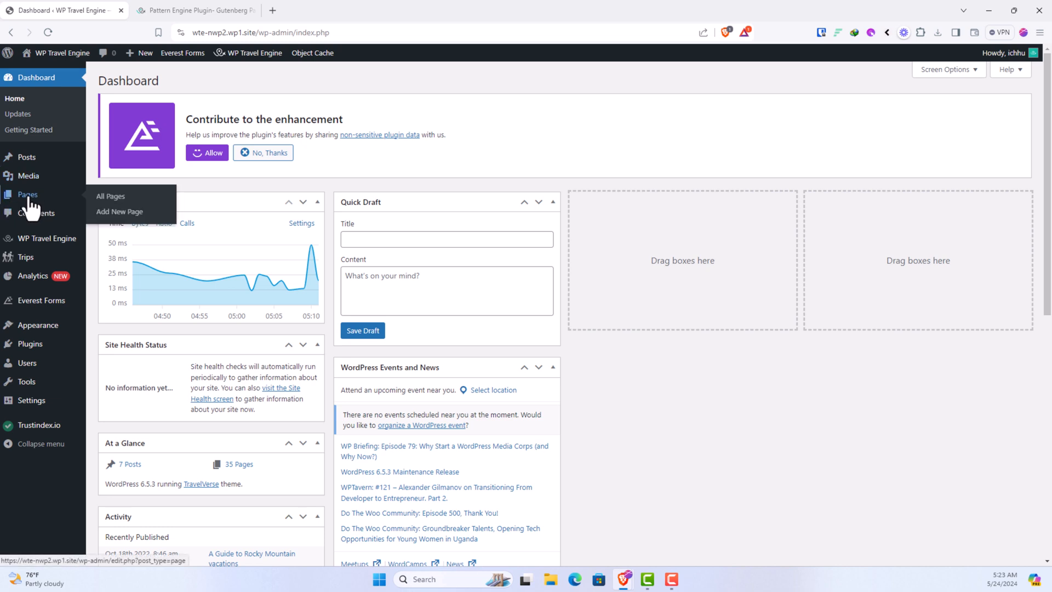
left_click(119, 212)
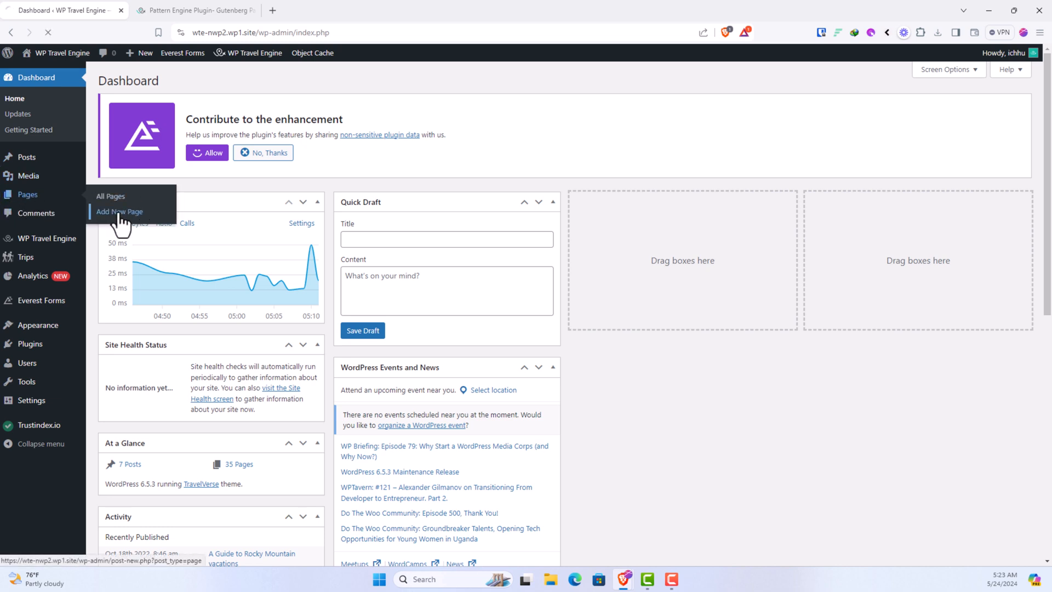
left_click(119, 211)
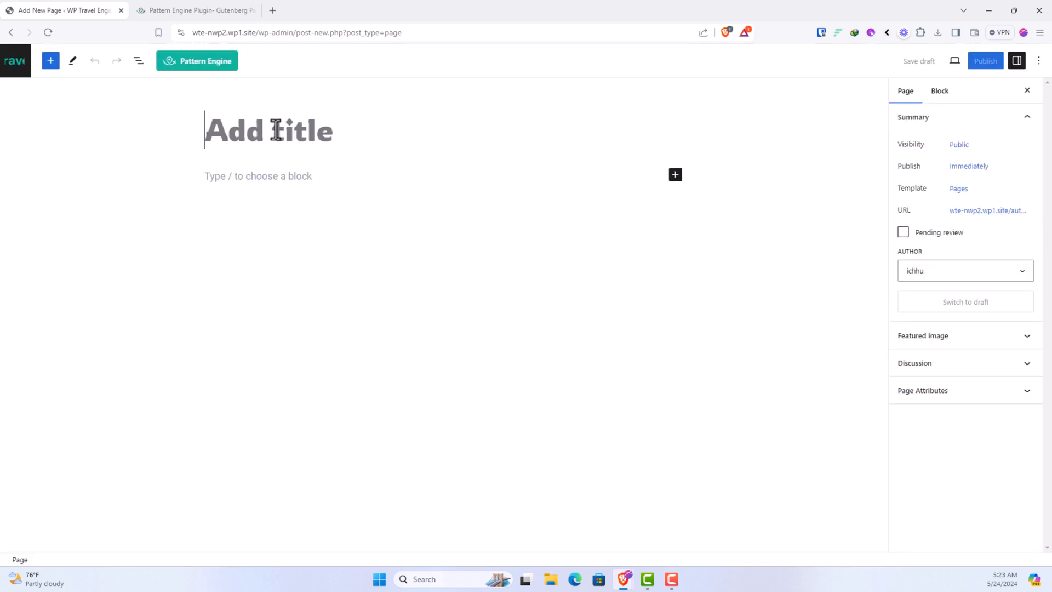
Enter 'My Pattern' as the new page's title
type("My Platt")
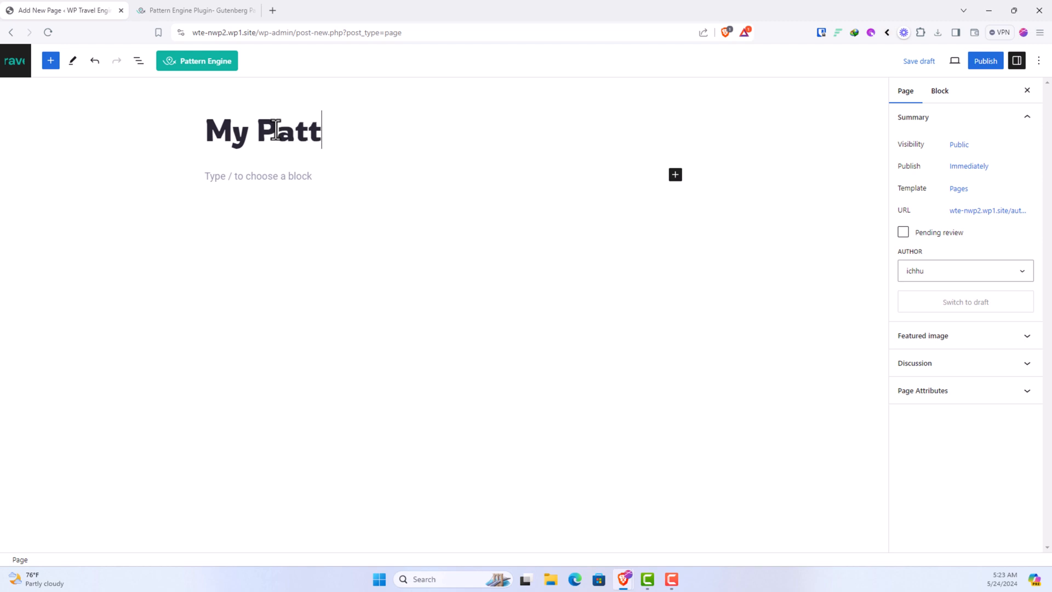
type("ern")
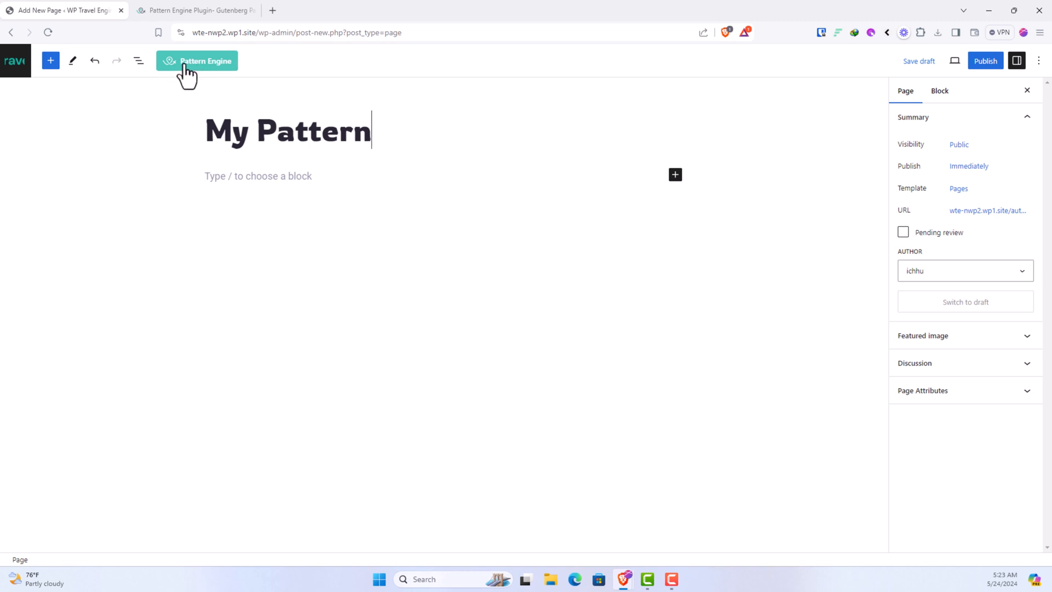
mouse_move(239, 71)
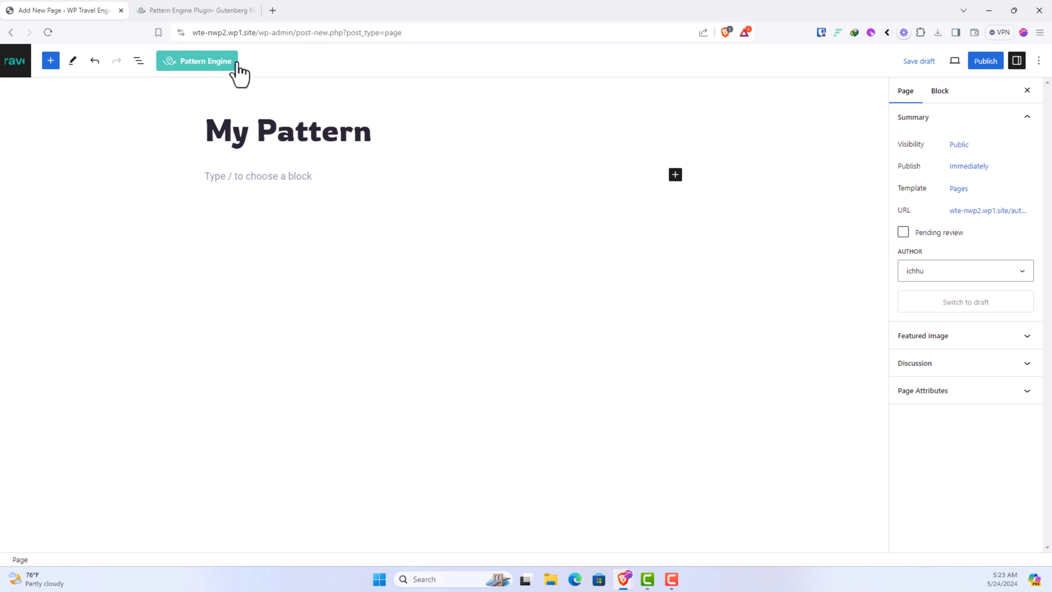
Import the 'Discover Your Next Great Adventure!' banner pattern from Pattern Engine
left_click(196, 61)
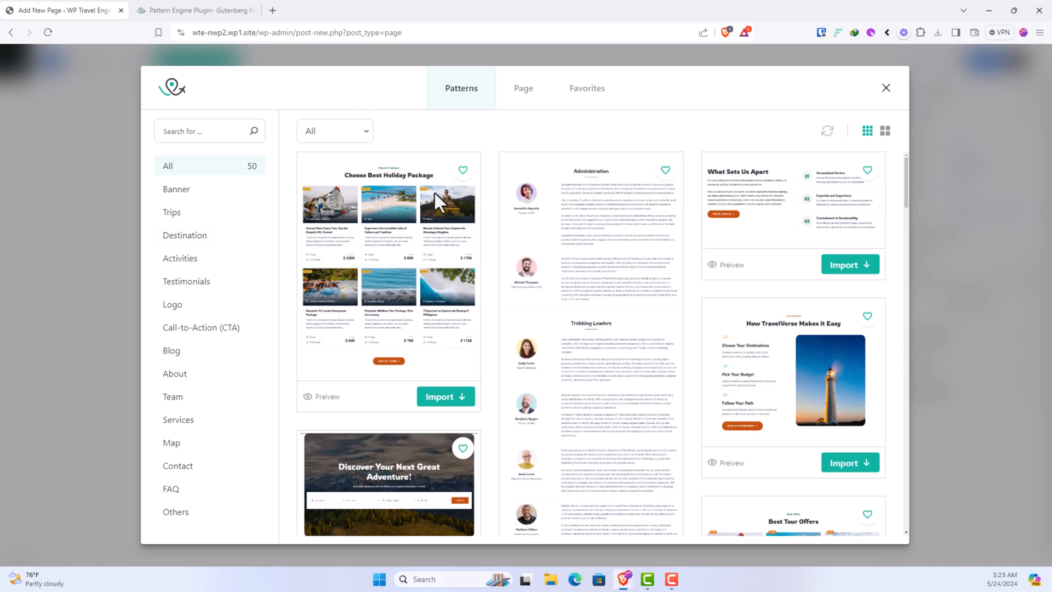
scroll("down", 3)
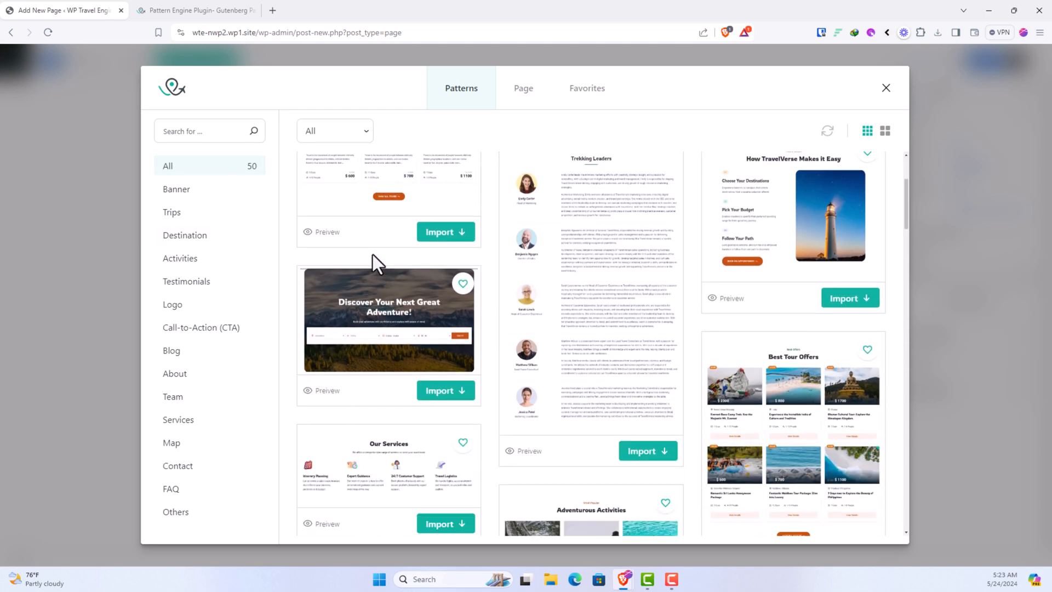
scroll("down", 3)
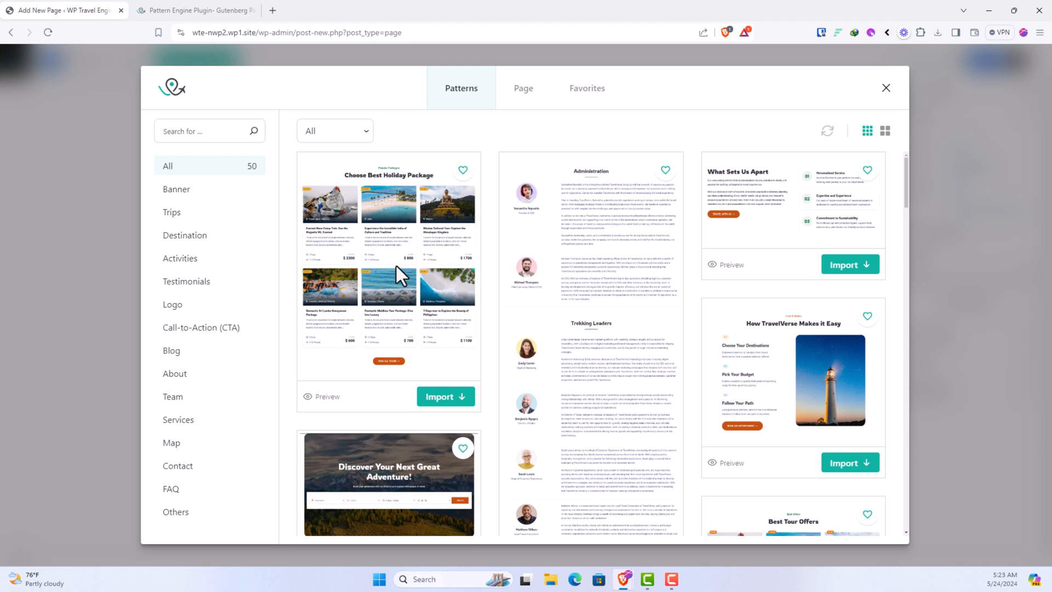
scroll("down", 3)
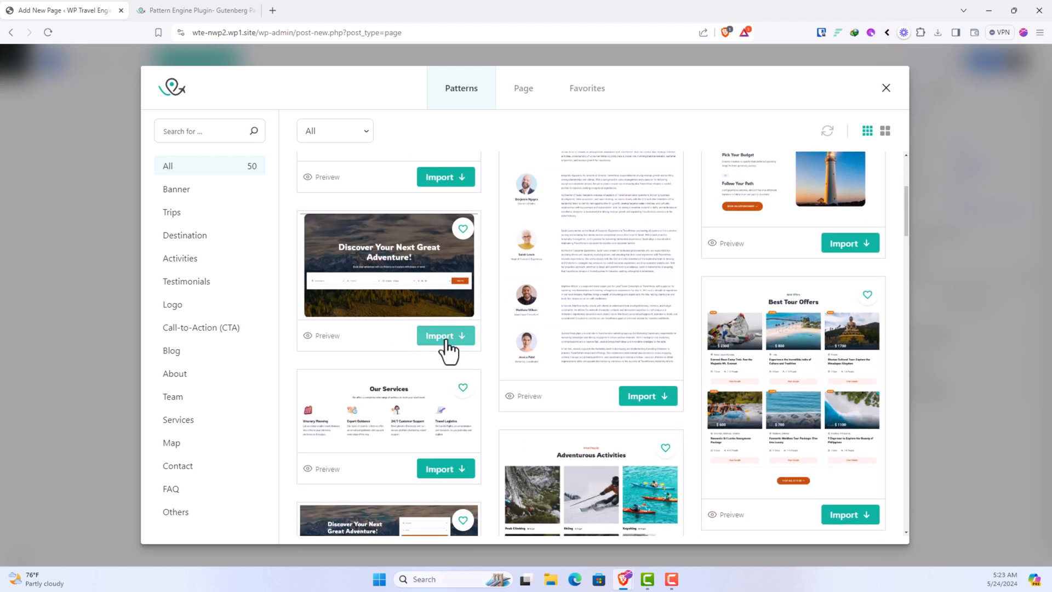
left_click(444, 335)
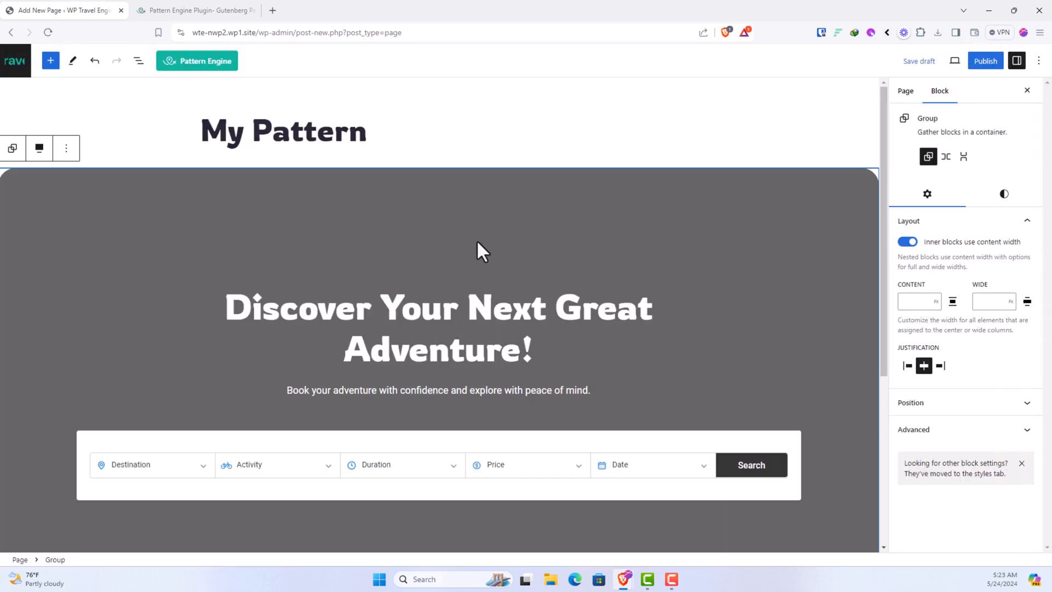
scroll("down", 3)
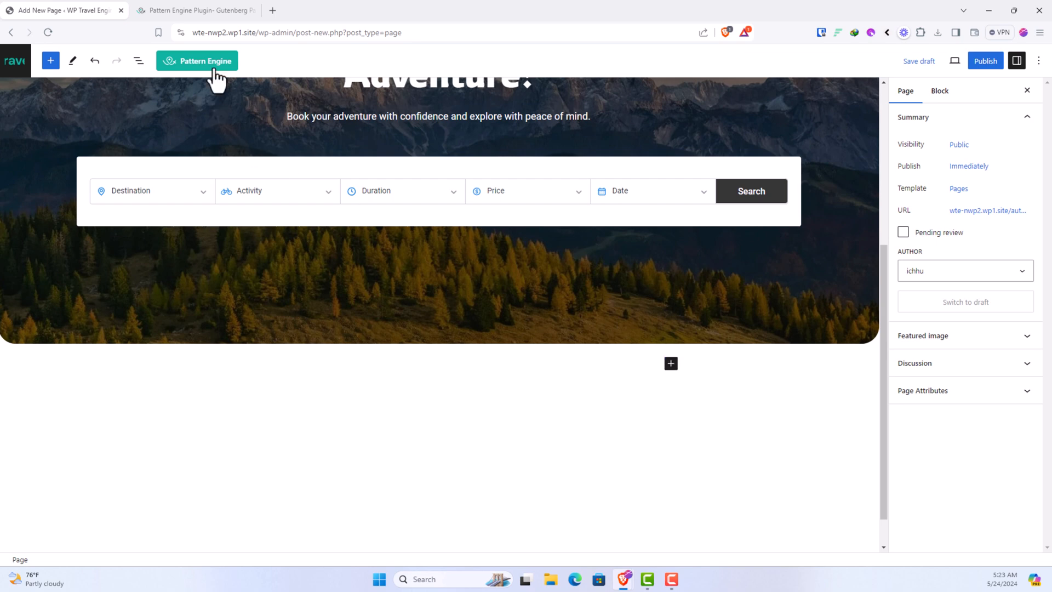
Import Most Popular Destinations from the Destination category and add an empty block below
left_click(197, 60)
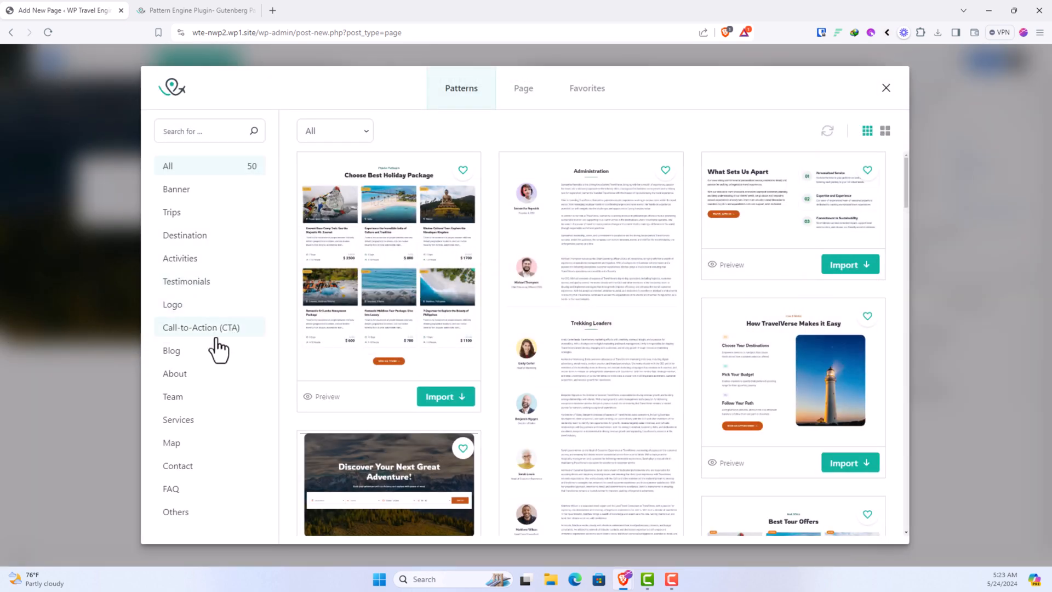
left_click(186, 235)
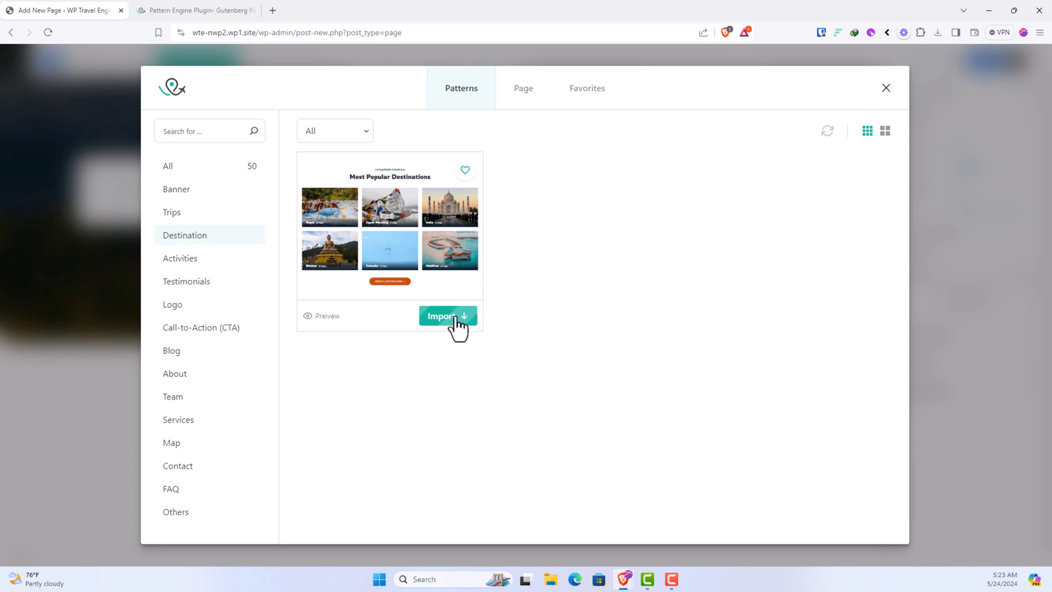
left_click(448, 316)
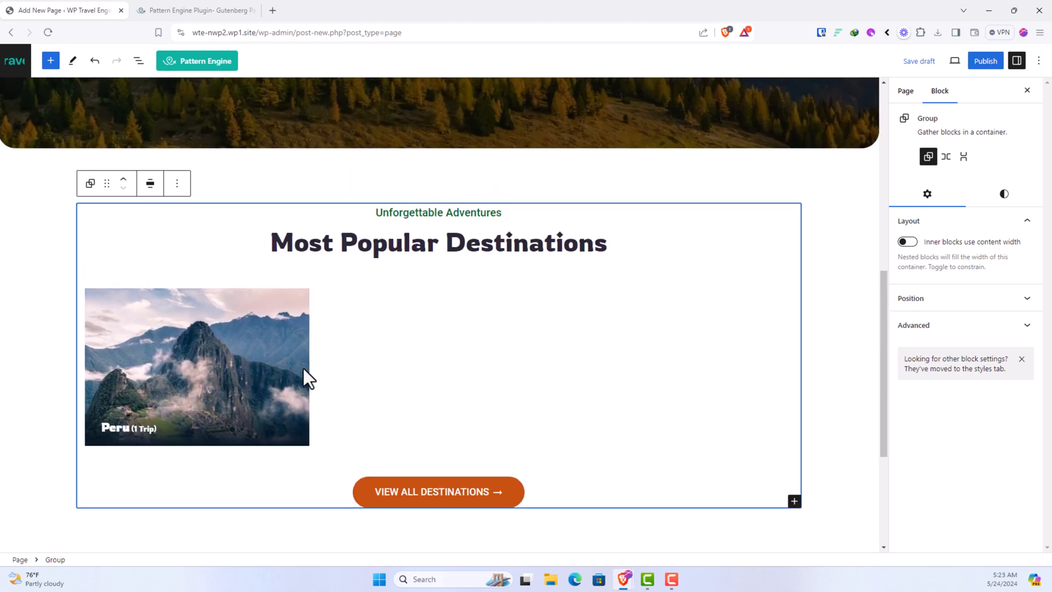
mouse_move(232, 346)
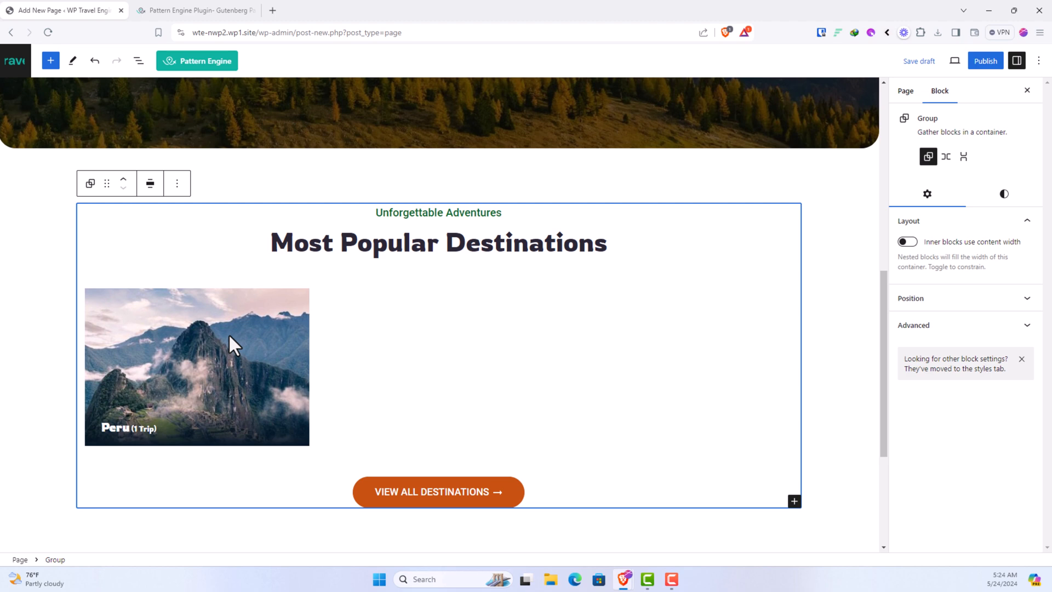
scroll("down", 3)
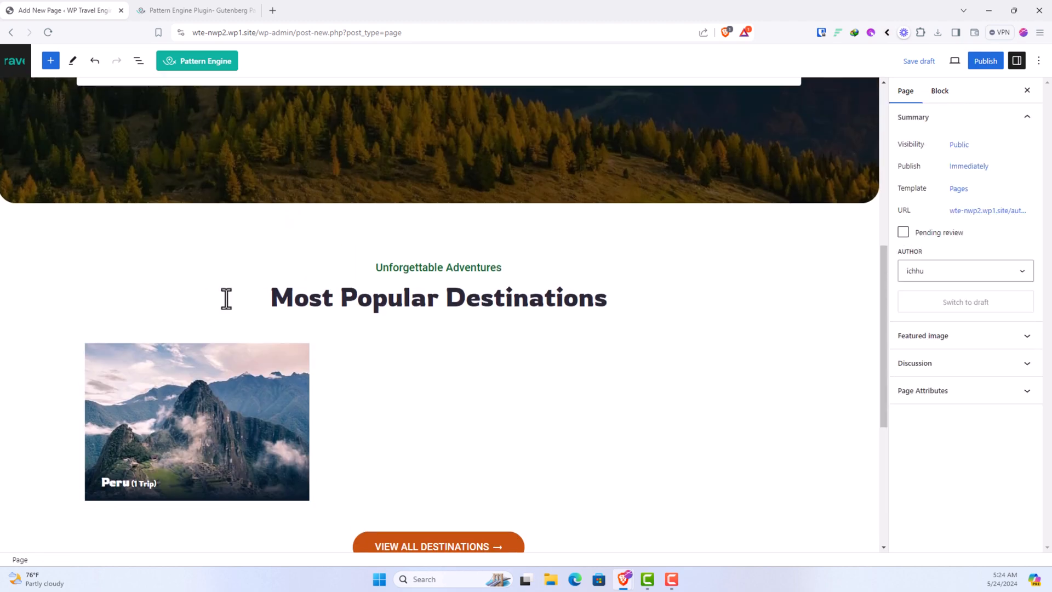
scroll("down", 3)
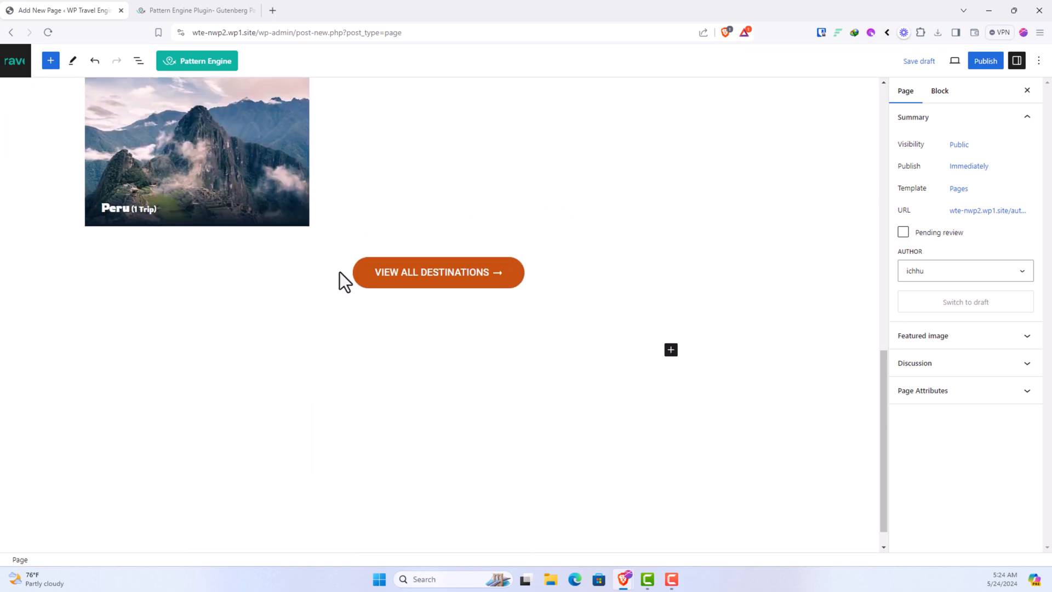
left_click(253, 350)
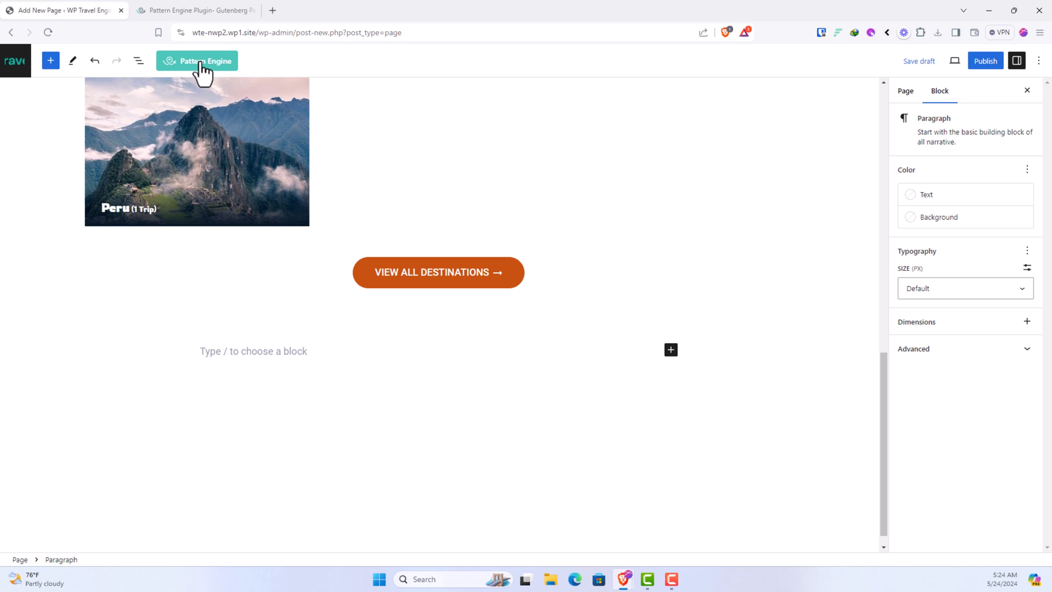
Import the 'What Sets Us Apart' features pattern and align it full width
left_click(197, 61)
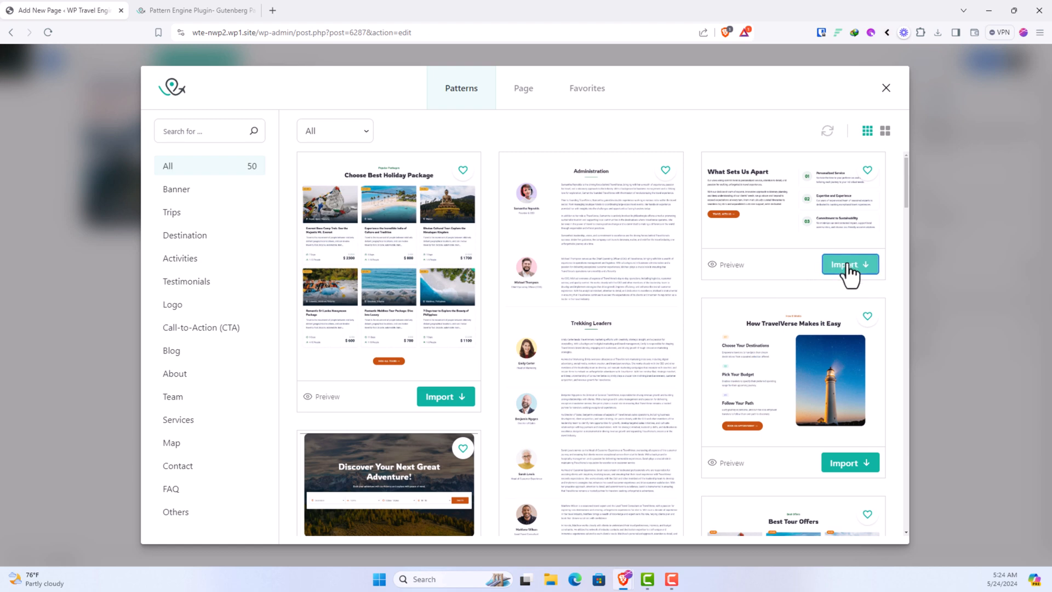
left_click(849, 263)
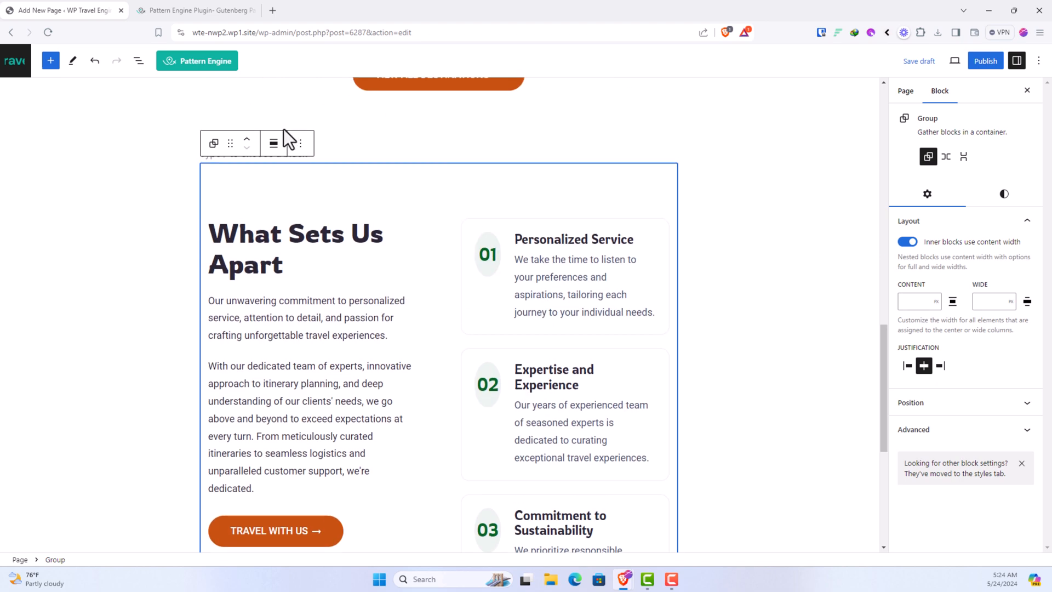
left_click(273, 144)
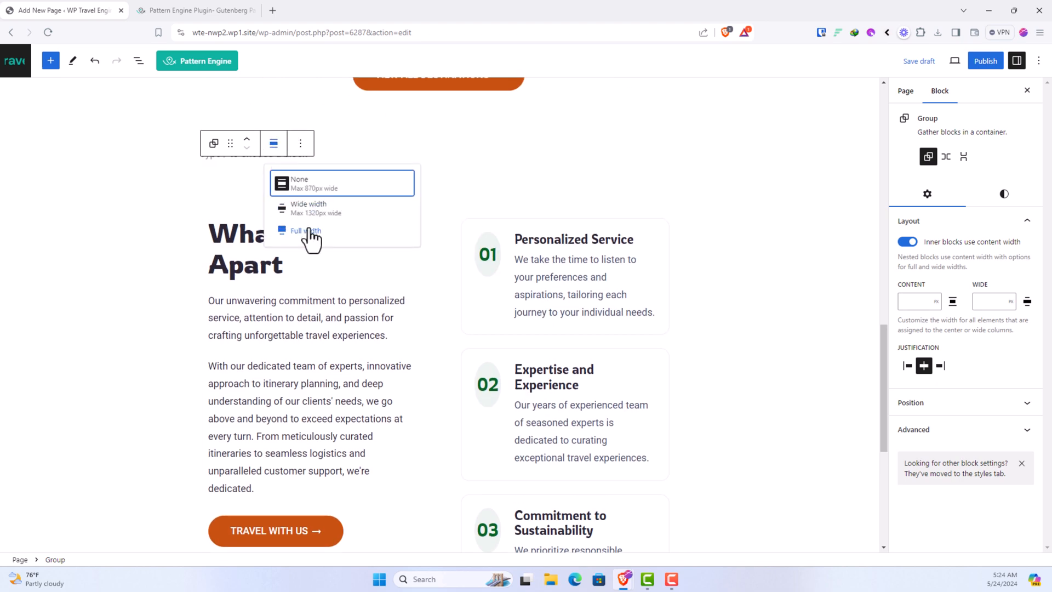
left_click(305, 231)
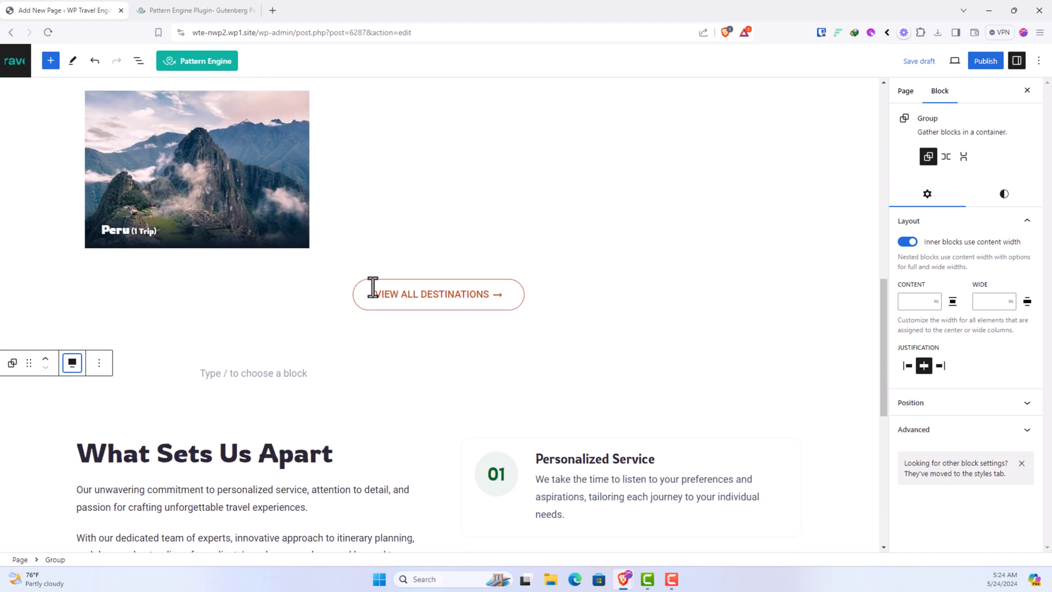
scroll("down", 3)
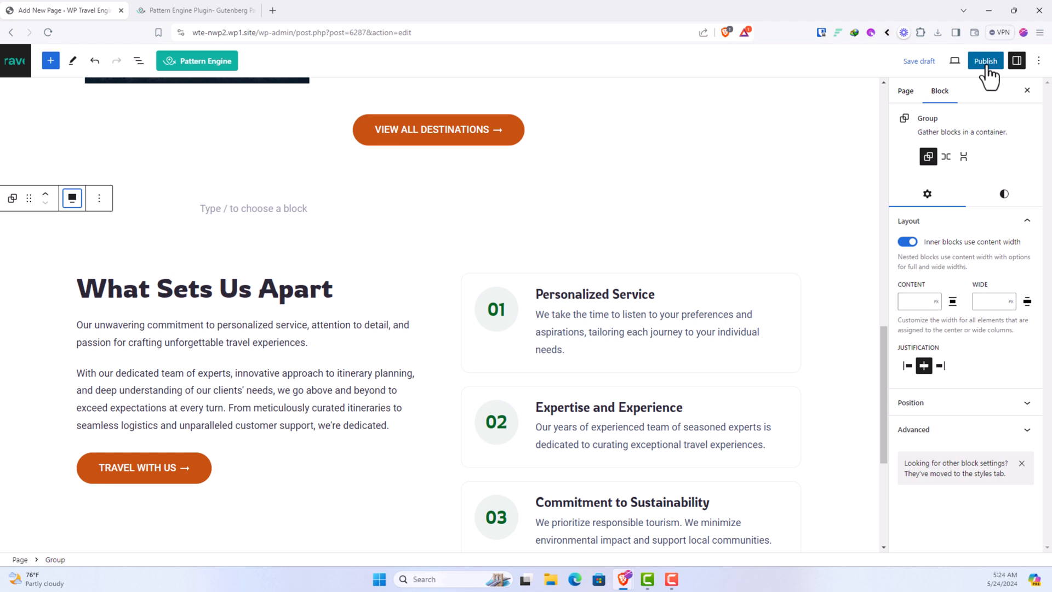
Publish the My Pattern page, view it live, and return to the editor
left_click(985, 61)
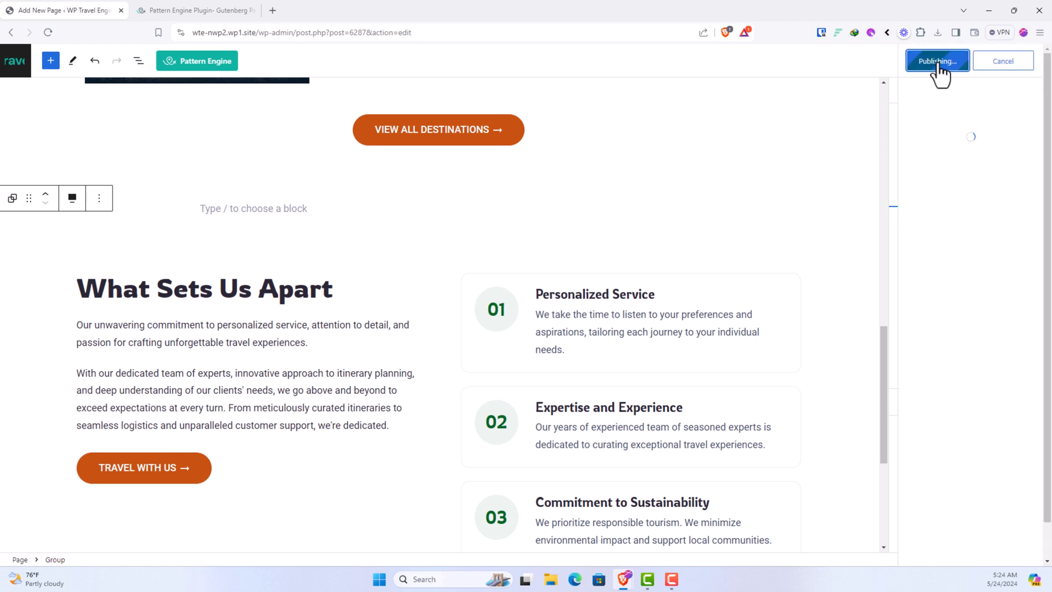
left_click(936, 60)
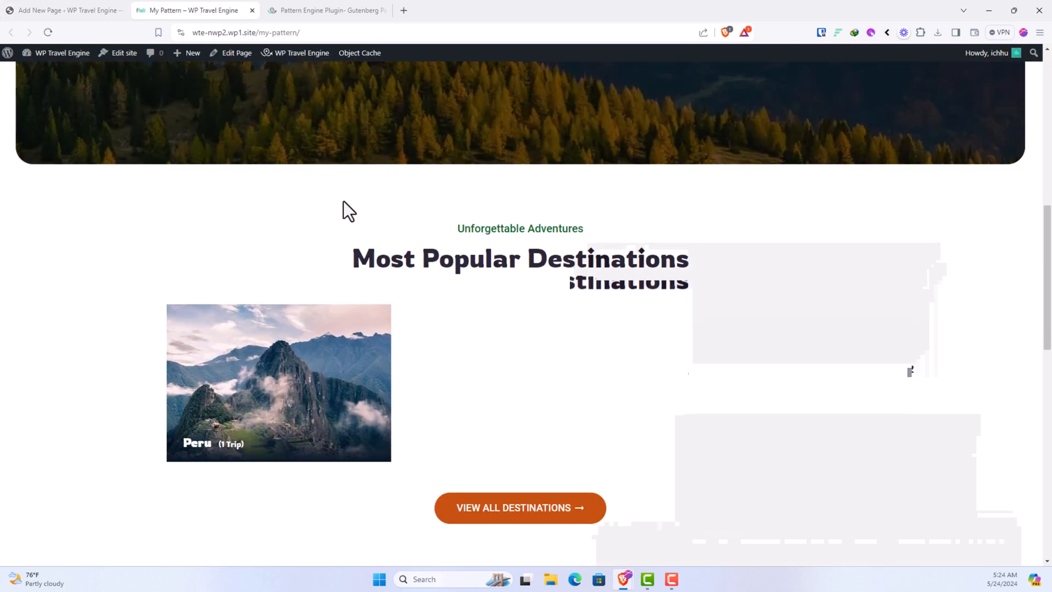
scroll("down", 3)
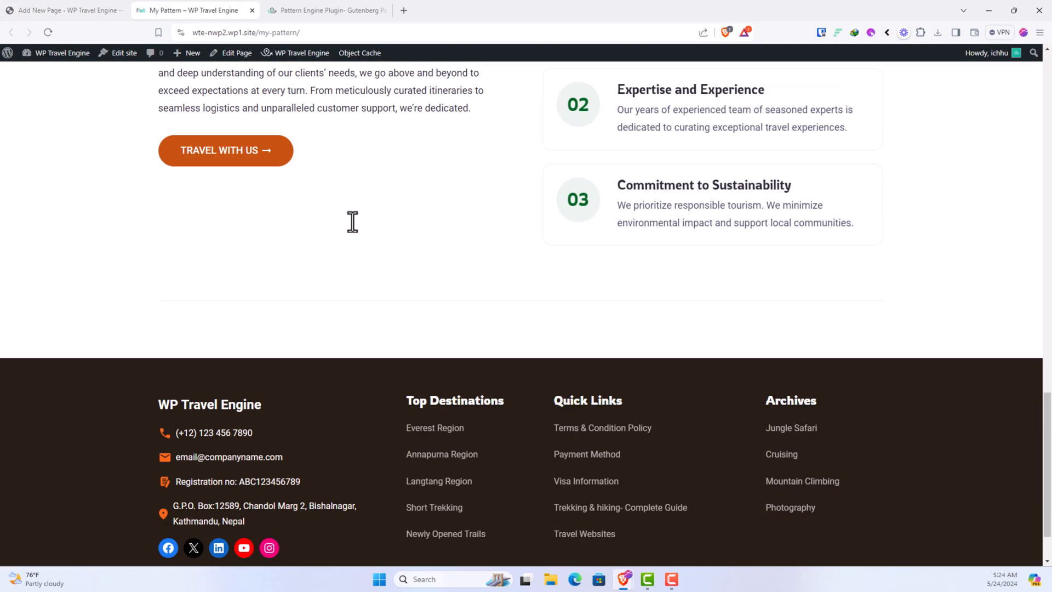
scroll("up", 3)
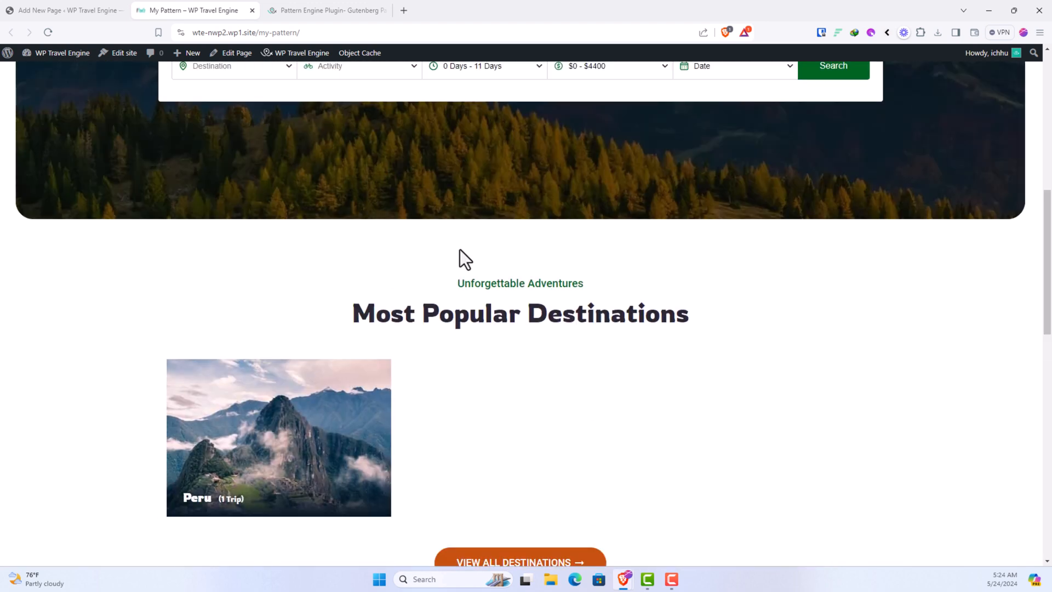
left_click(64, 9)
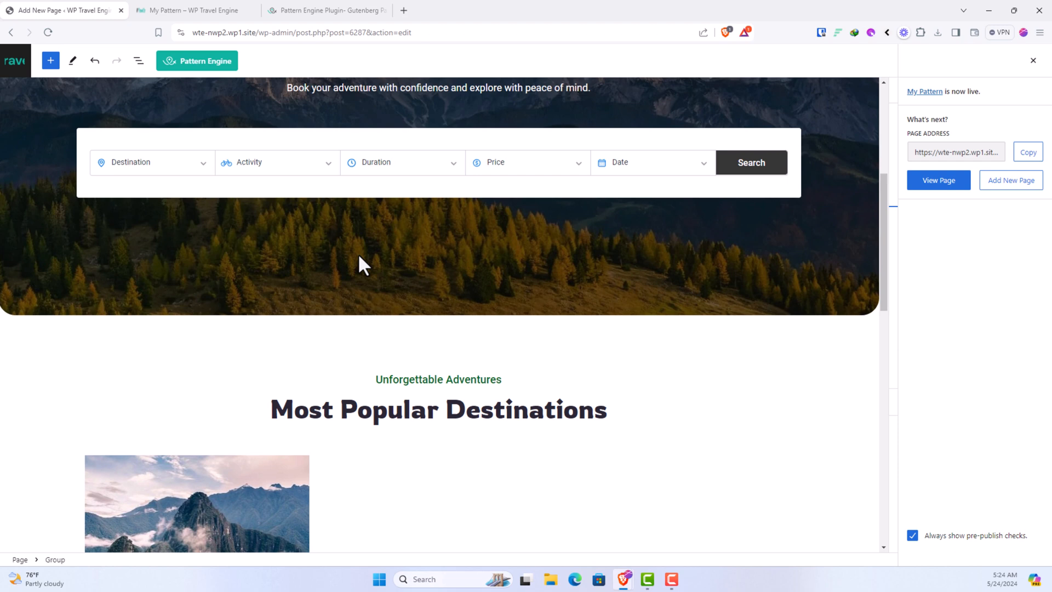
Change the banner heading to add 'in 2024' and set destination cards to Layout 1
left_click(436, 188)
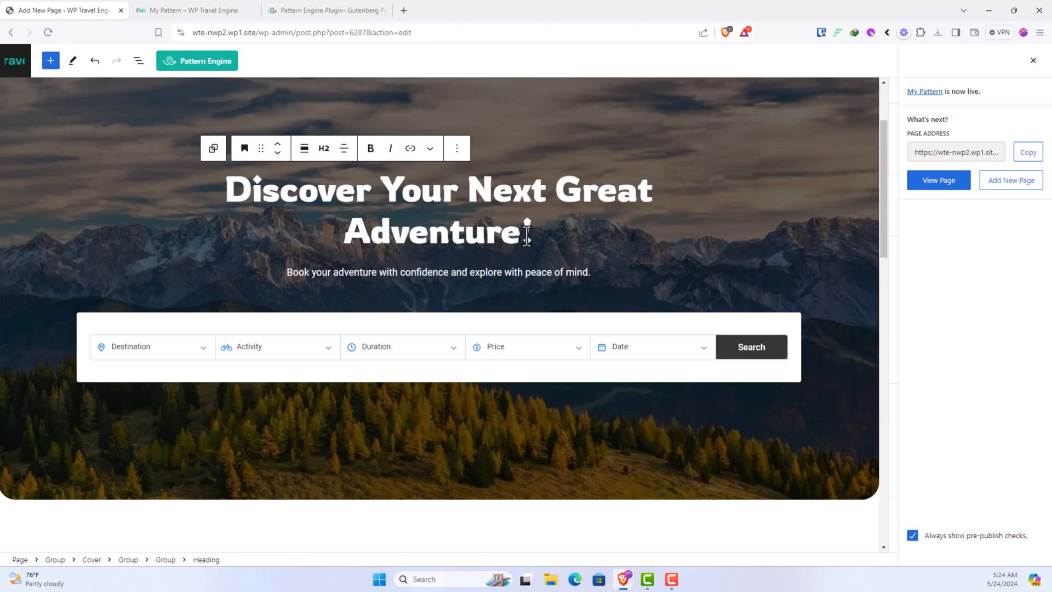
type("in 202!")
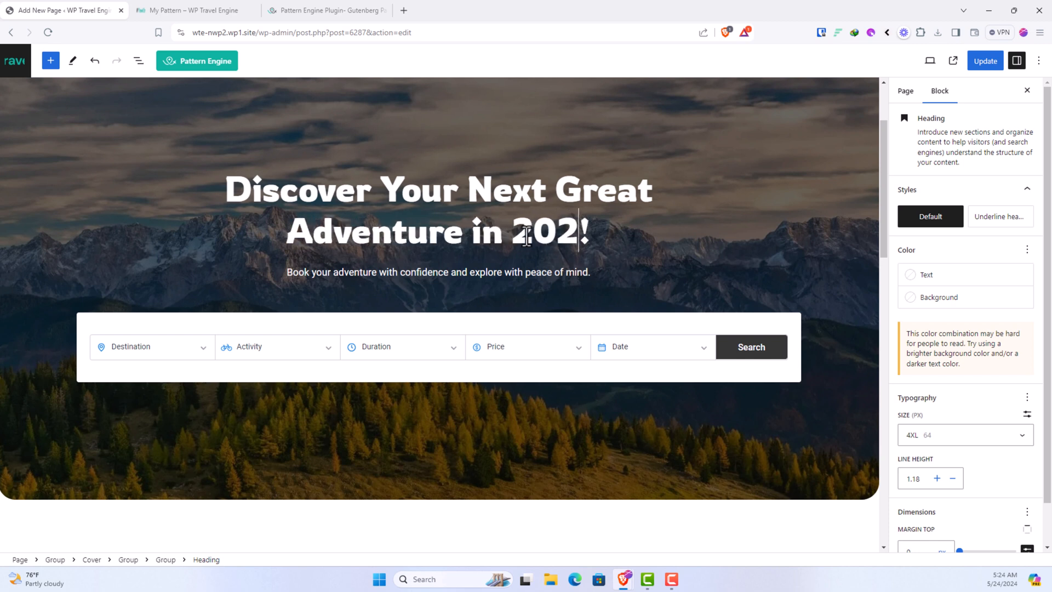
left_click(437, 346)
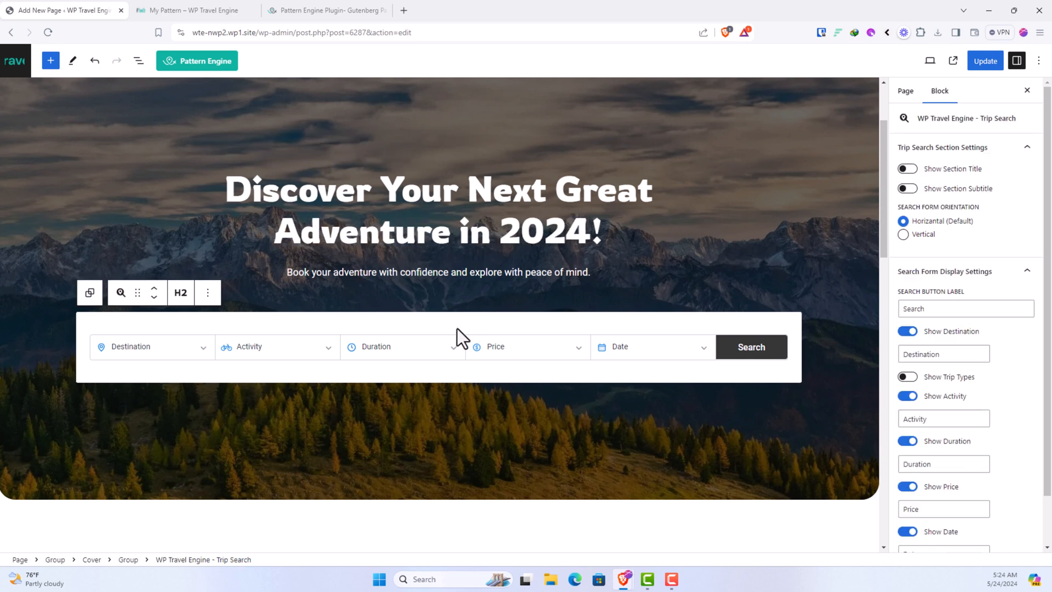
mouse_move(959, 108)
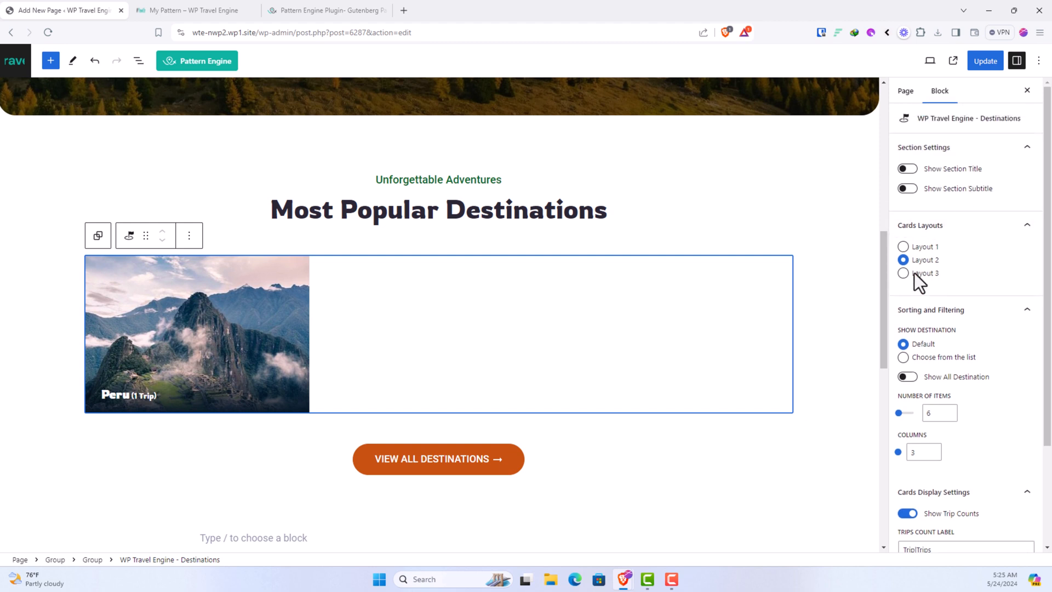
left_click(902, 246)
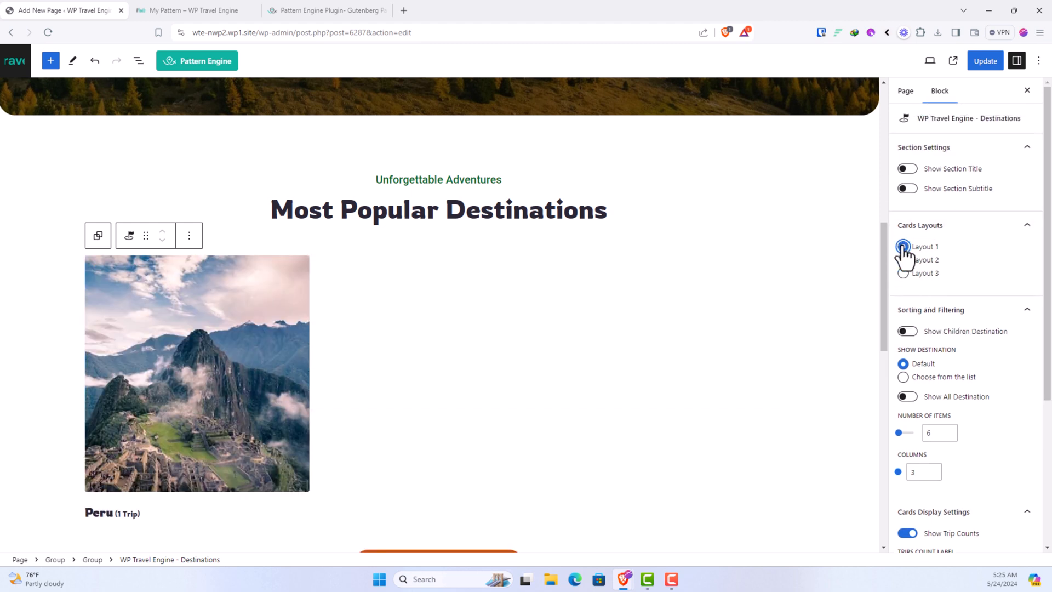
left_click(903, 272)
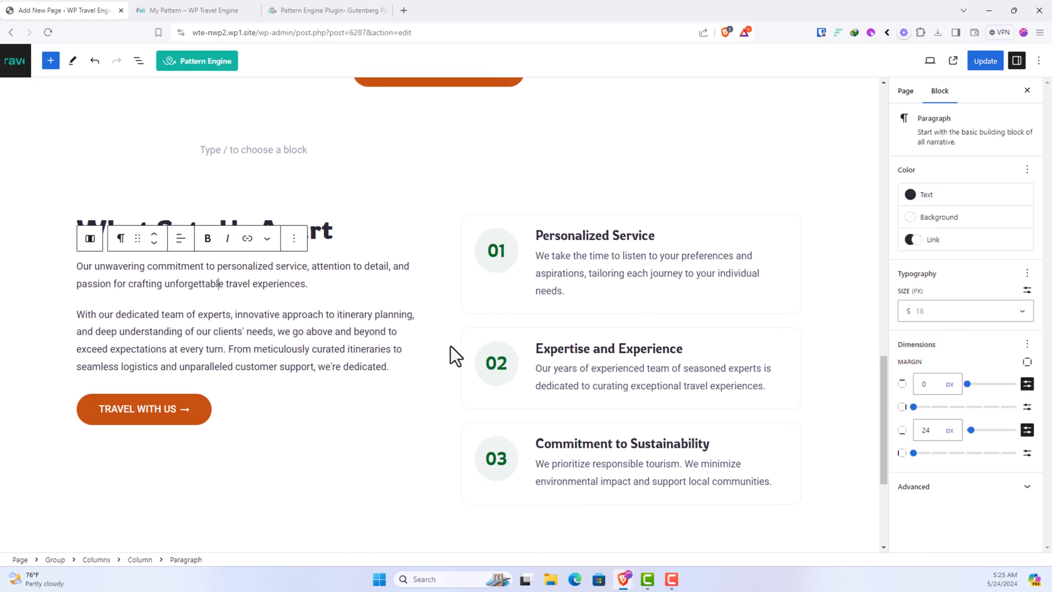
mouse_move(954, 408)
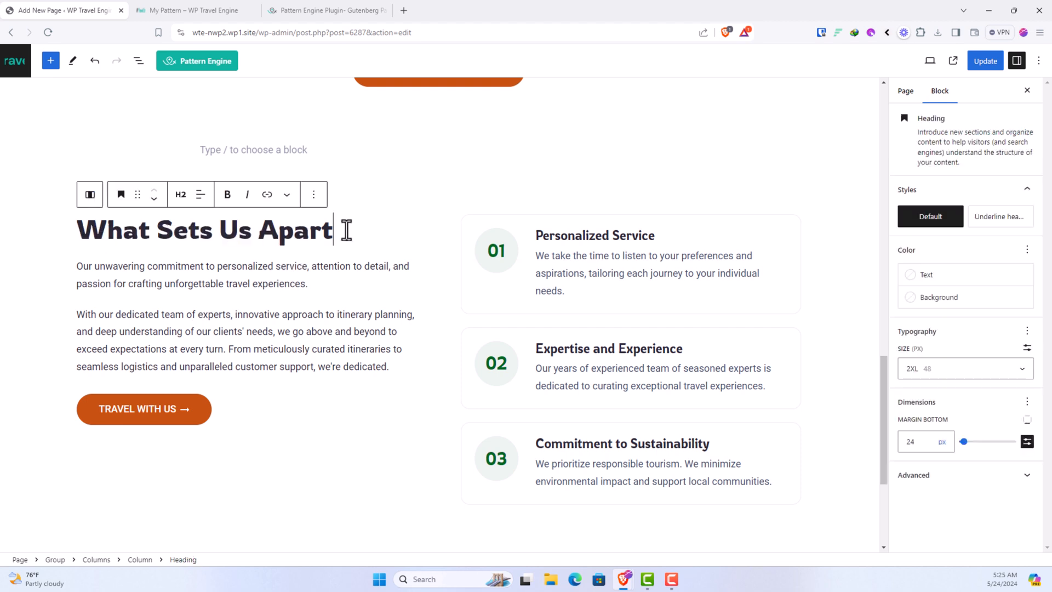
mouse_move(374, 316)
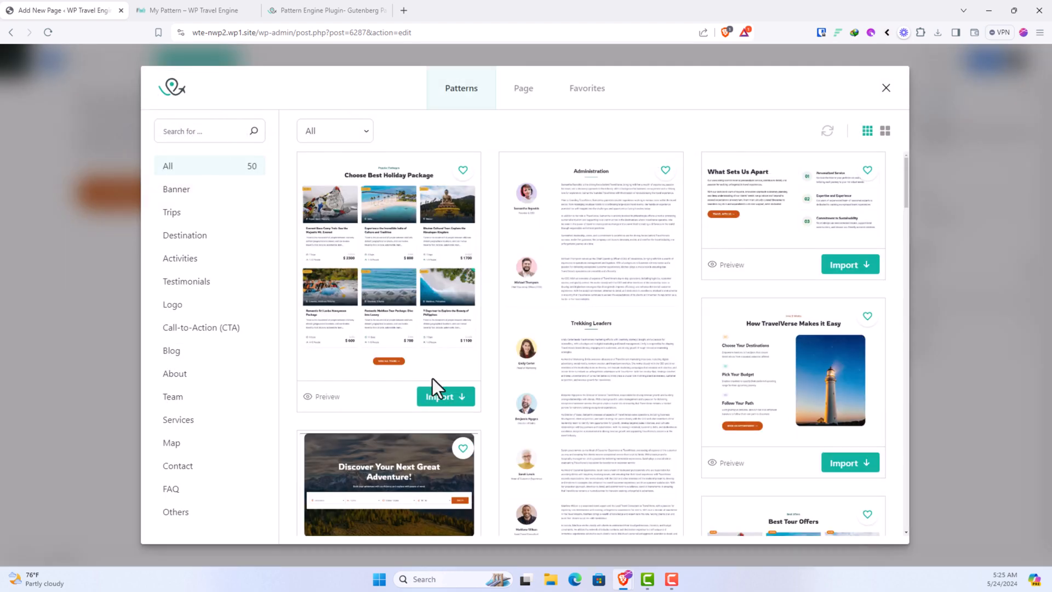
mouse_move(173, 396)
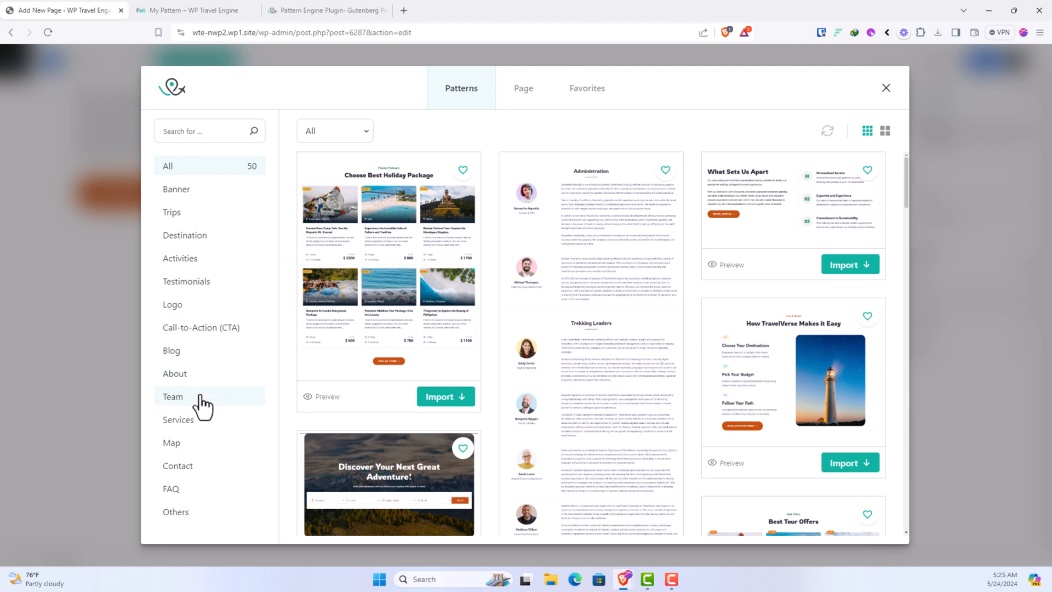
Import the About TravelVerse pattern at full width, then add the Our Services pattern
left_click(175, 373)
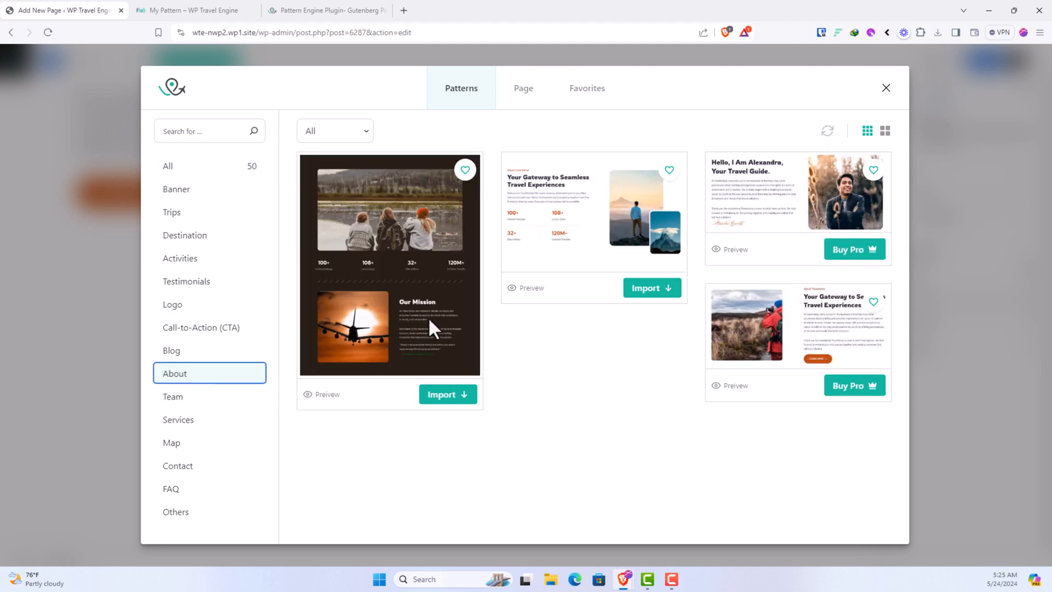
mouse_move(651, 262)
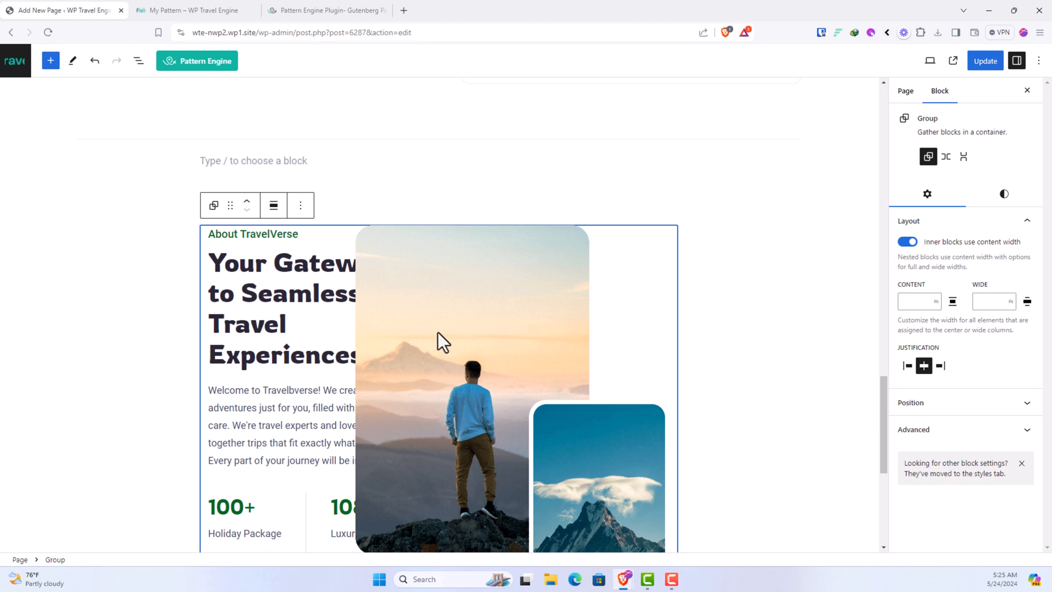
scroll("down", 3)
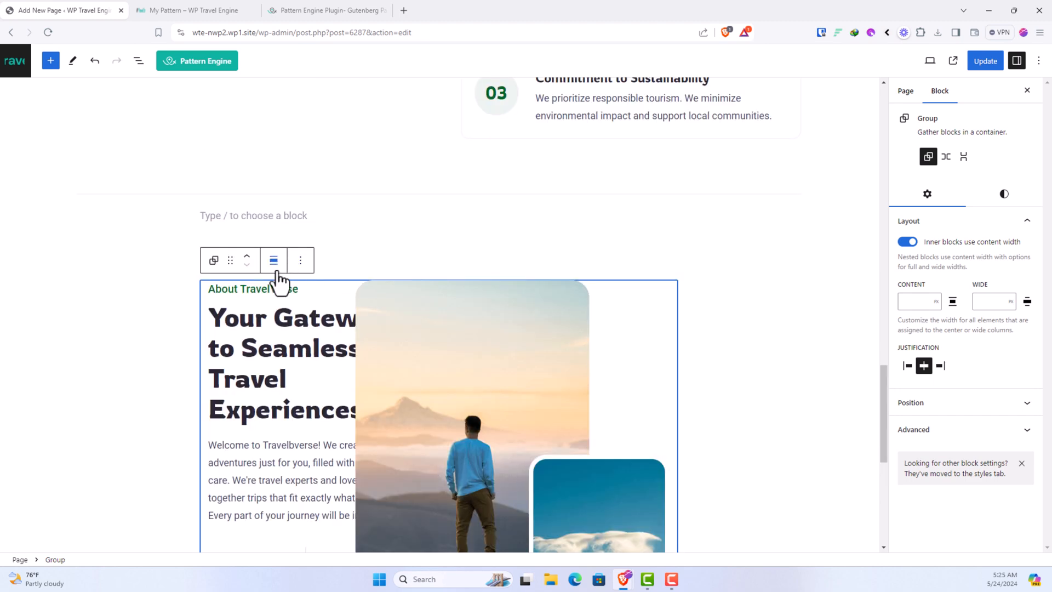
left_click(273, 260)
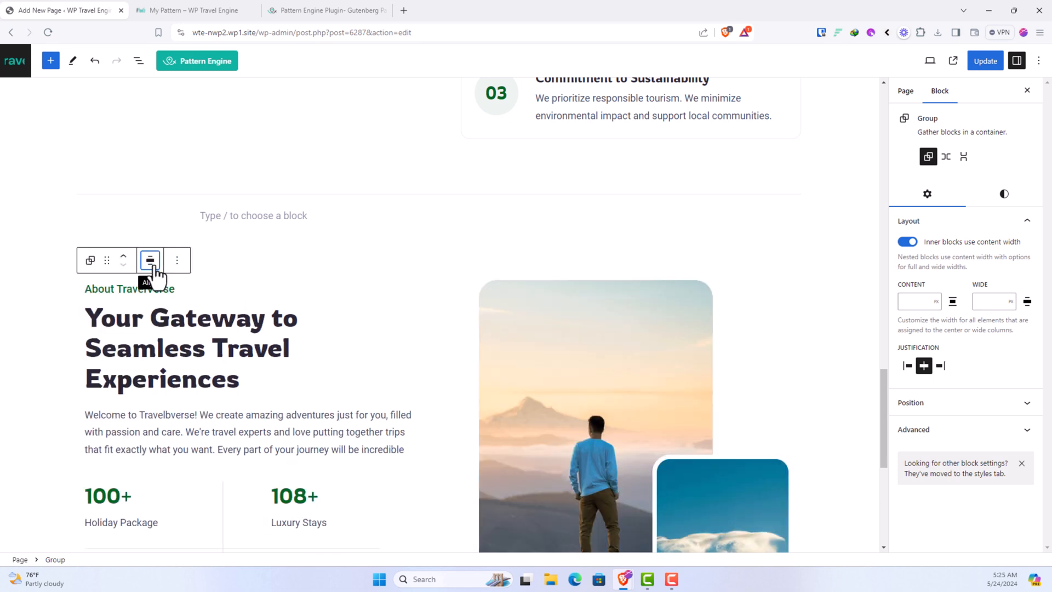
left_click(149, 259)
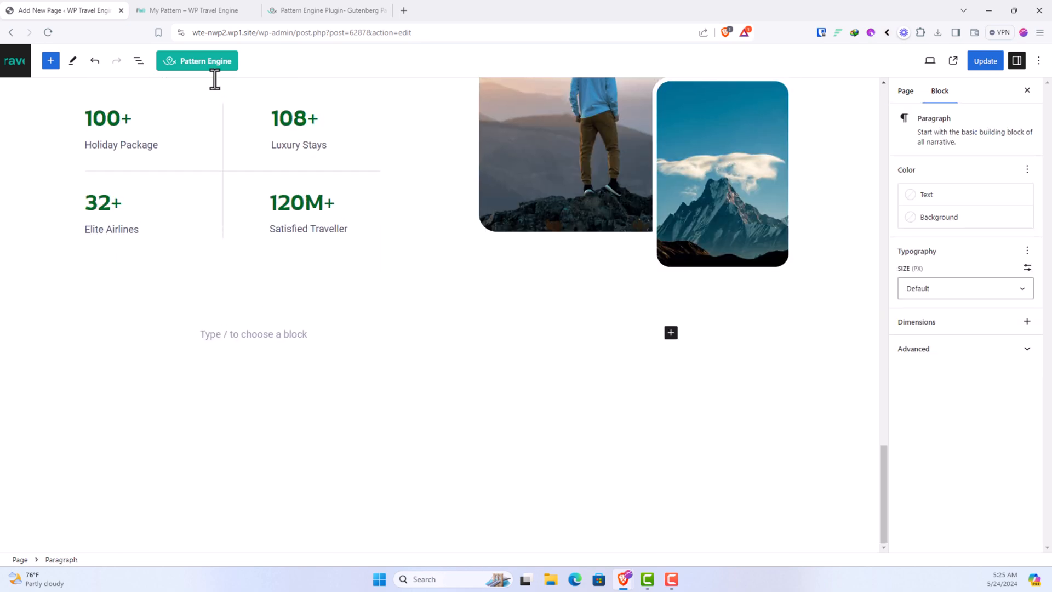
left_click(196, 61)
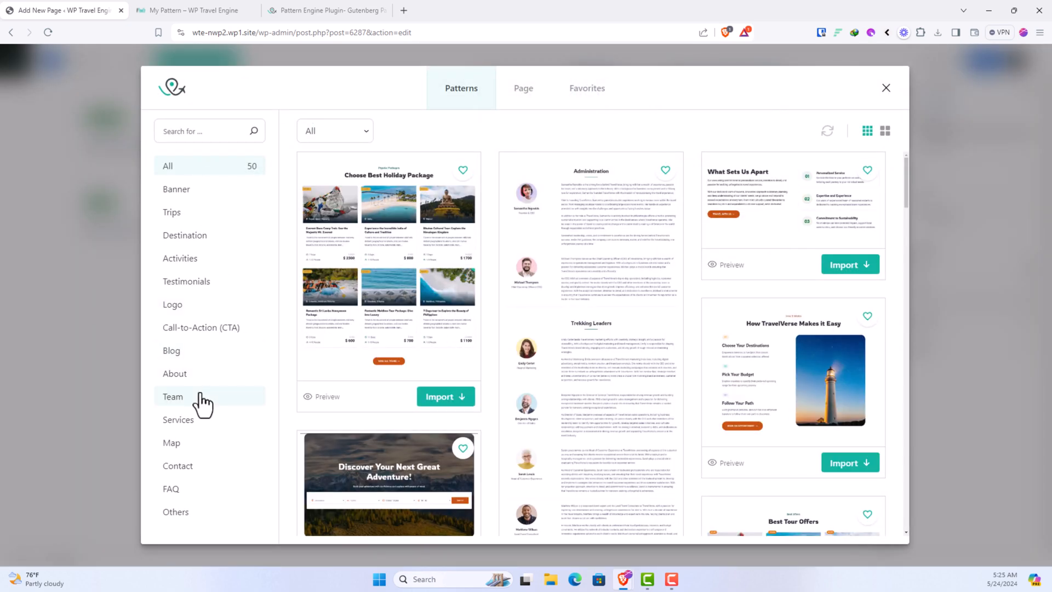
left_click(177, 419)
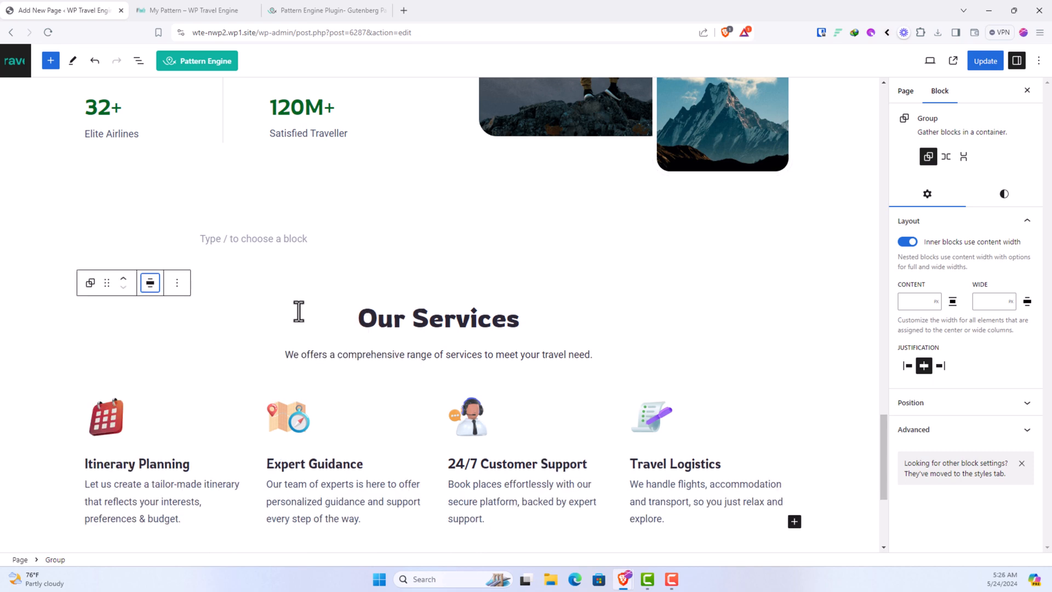
In List View, move the Features section below the About section
scroll("down", 3)
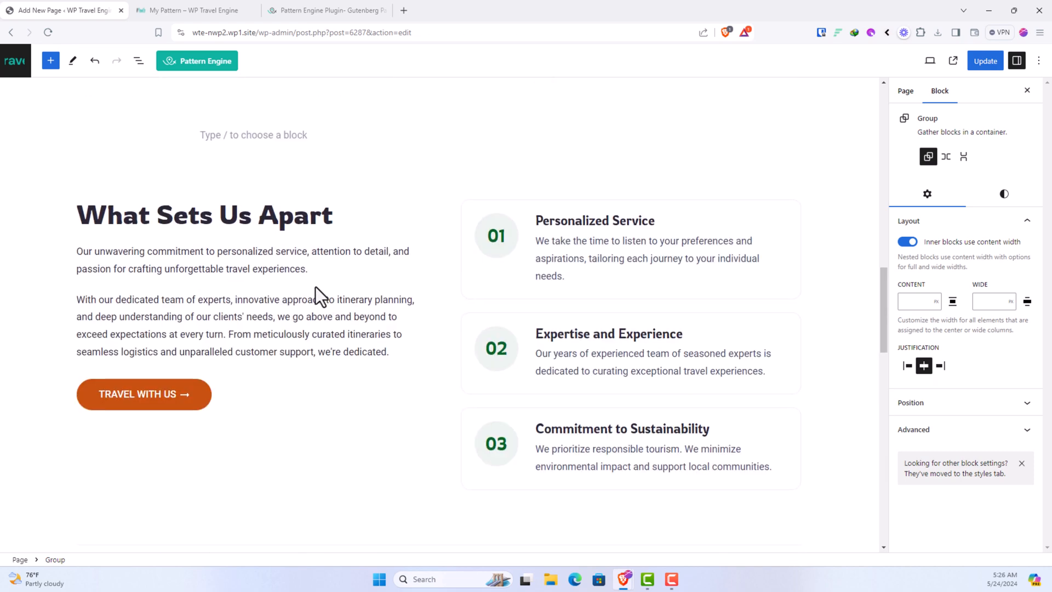
scroll("down", 3)
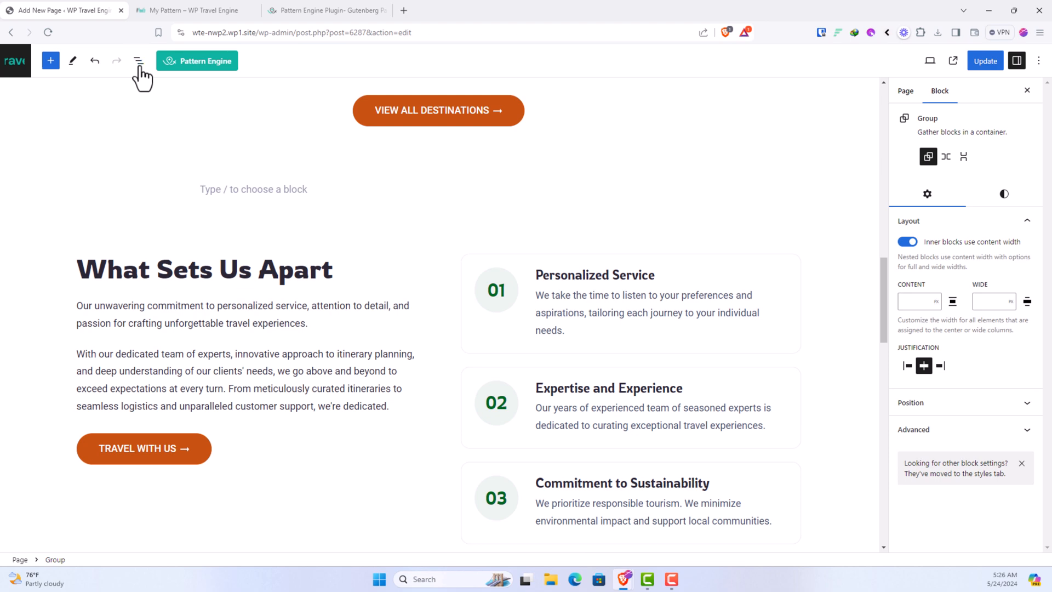
left_click(138, 60)
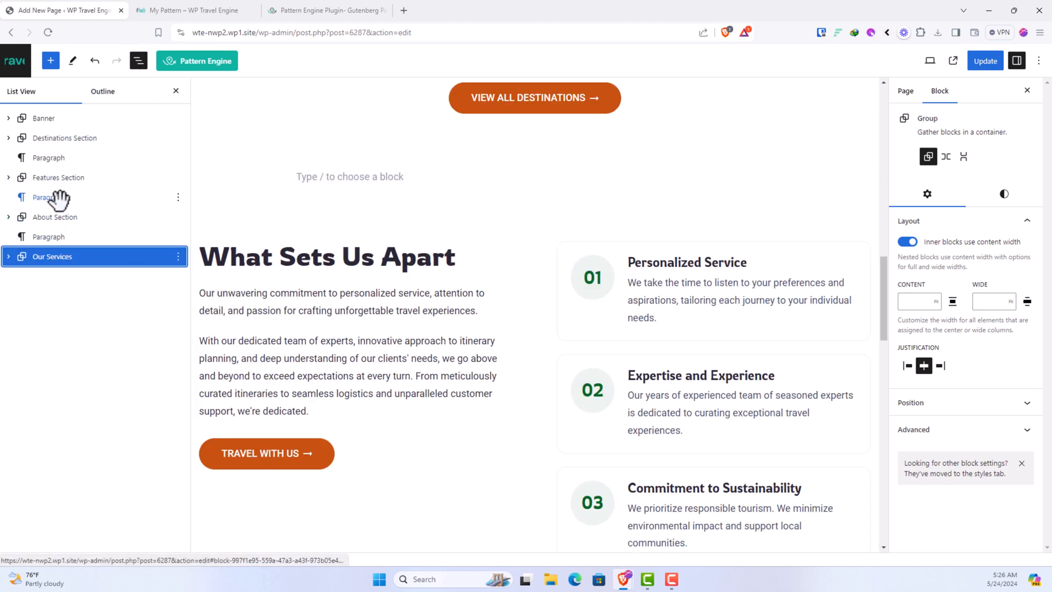
left_click(48, 197)
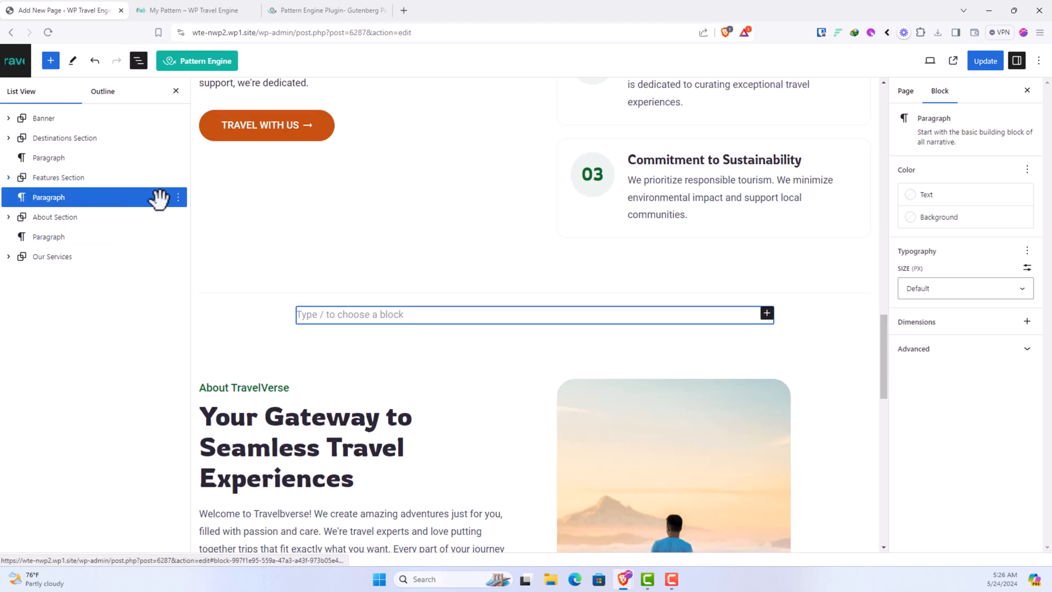
left_click(59, 177)
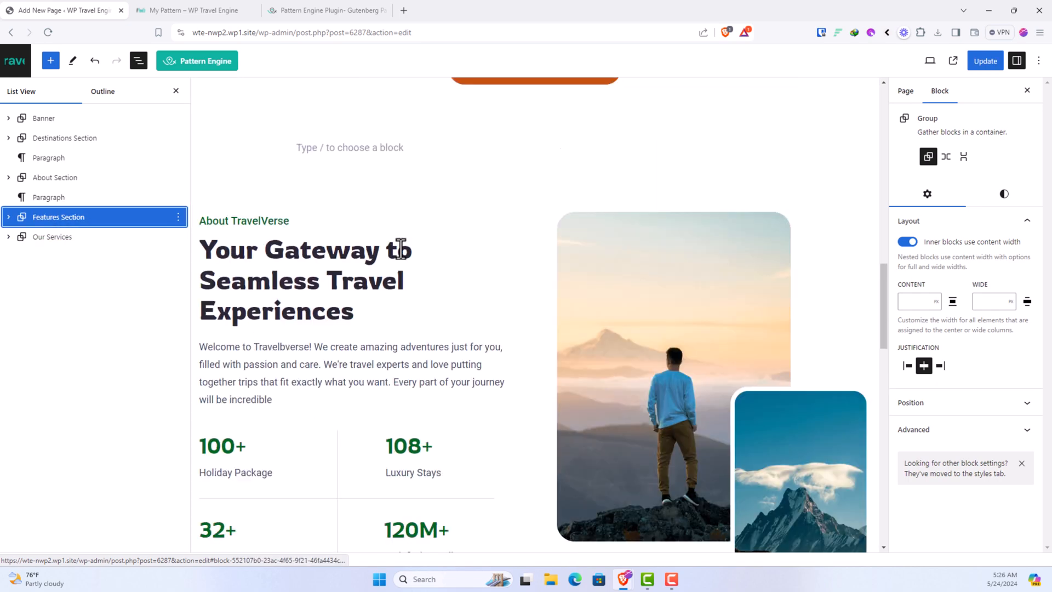
Delete the empty paragraph blocks below Destinations and between the other sections
scroll("down", 3)
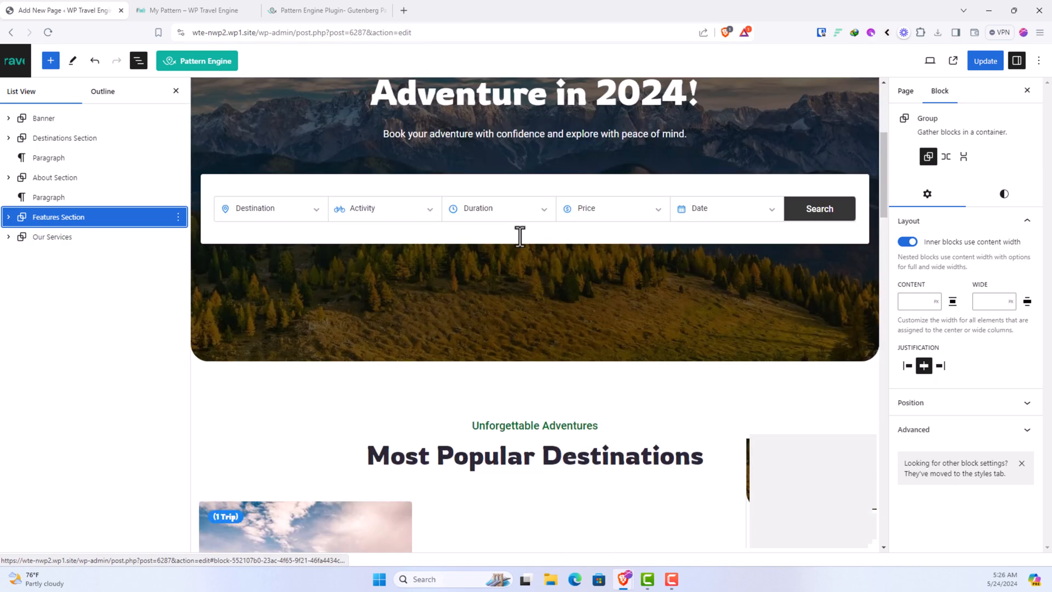
scroll("down", 3)
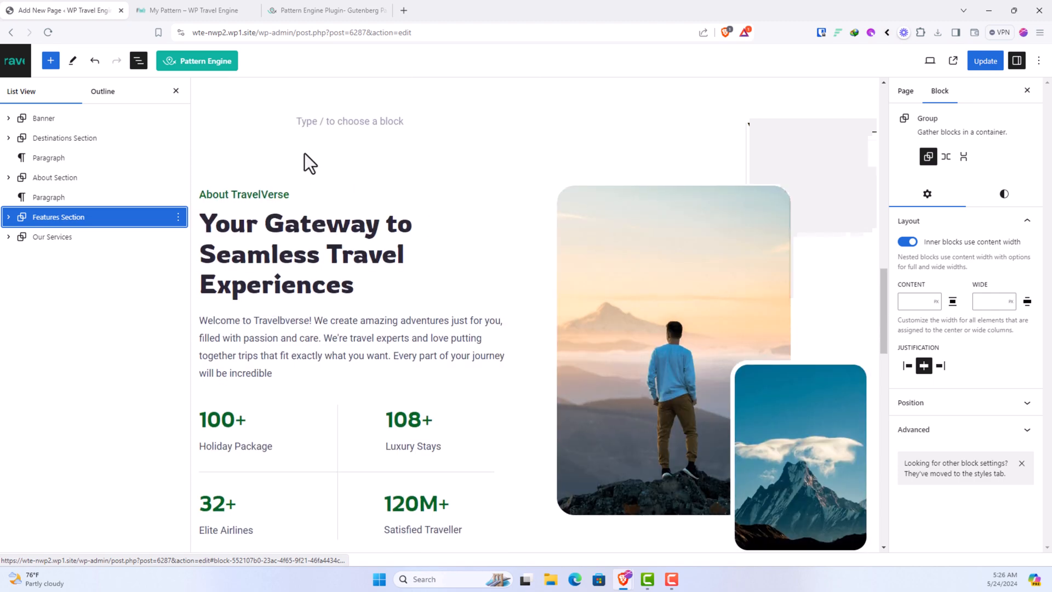
left_click(48, 157)
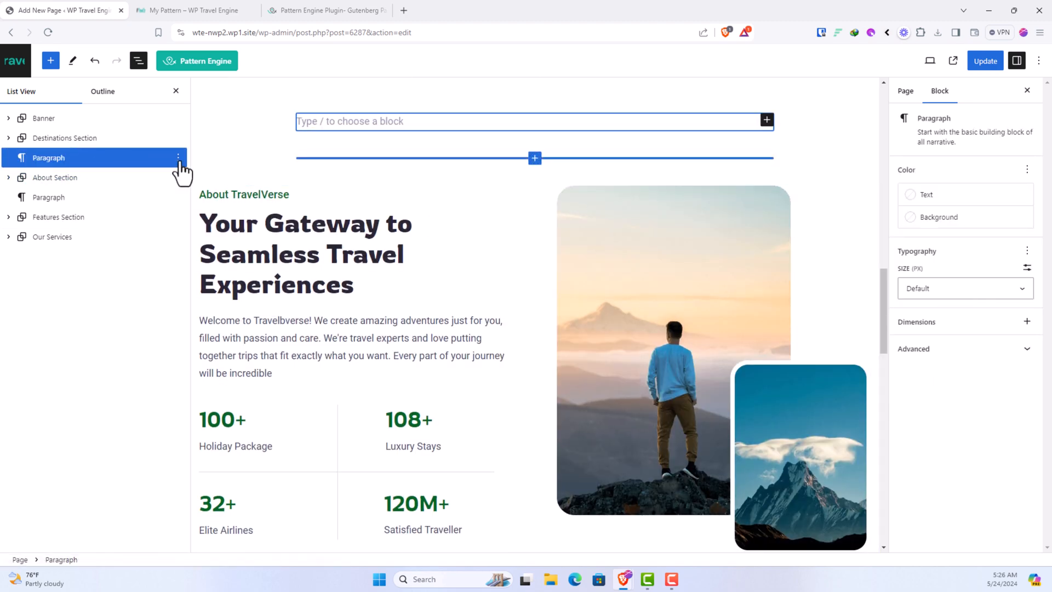
left_click(65, 138)
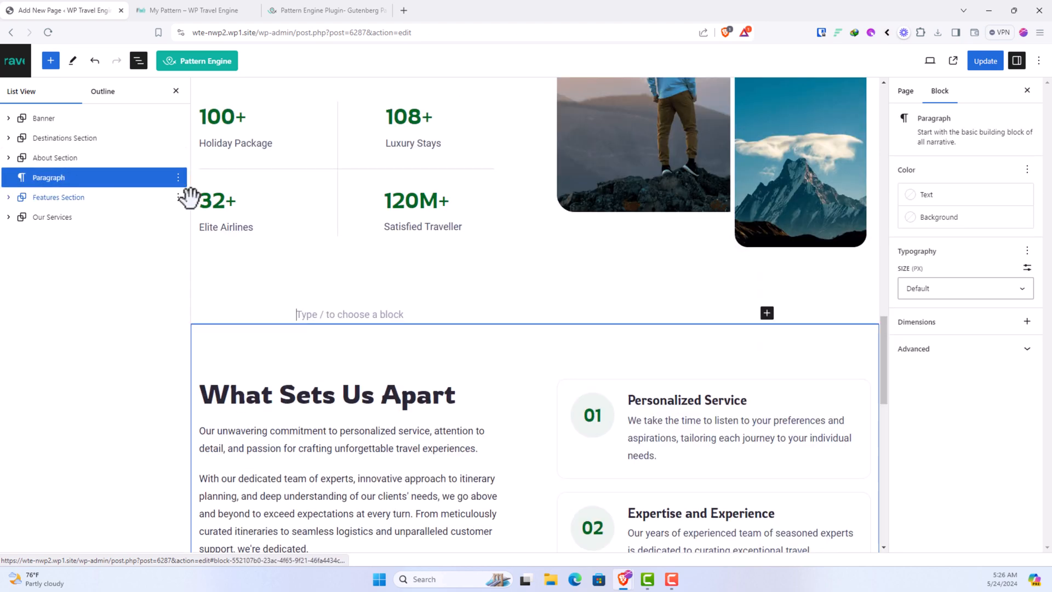
left_click(178, 177)
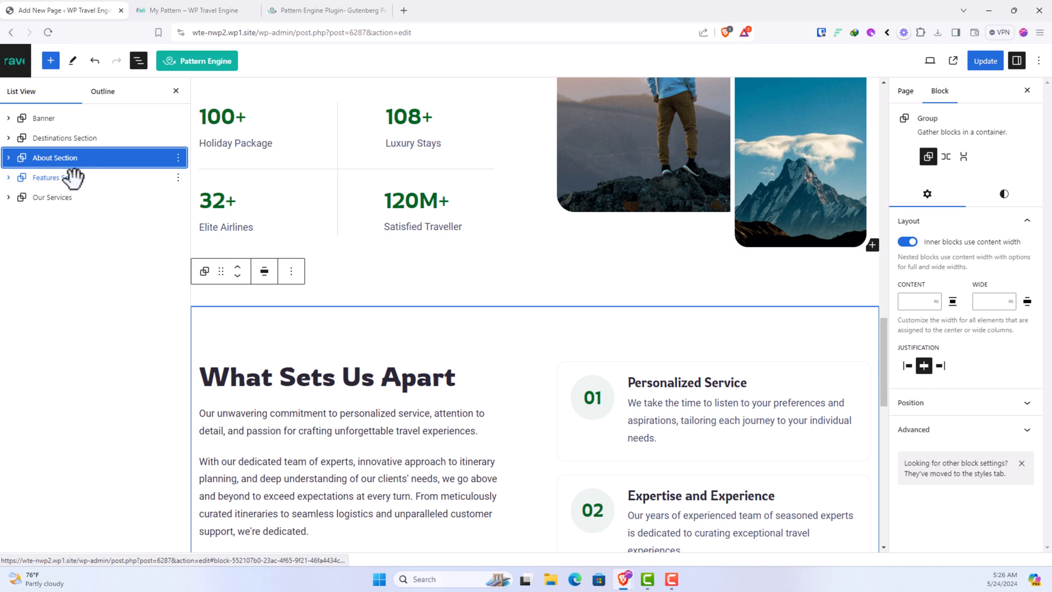
left_click(53, 197)
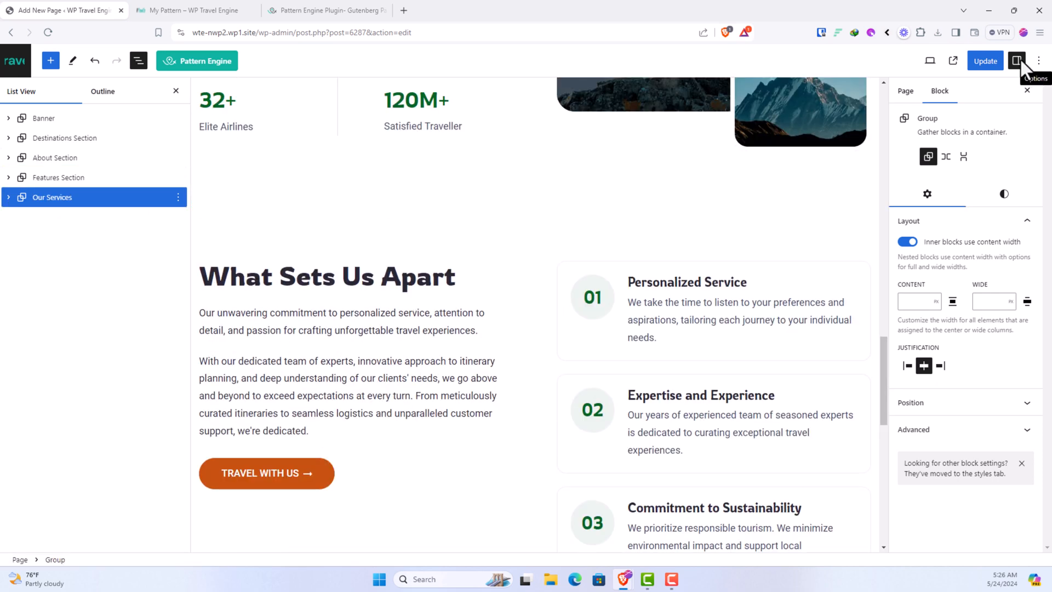
Update the page and scroll through the live My Pattern page to review all sections
left_click(985, 61)
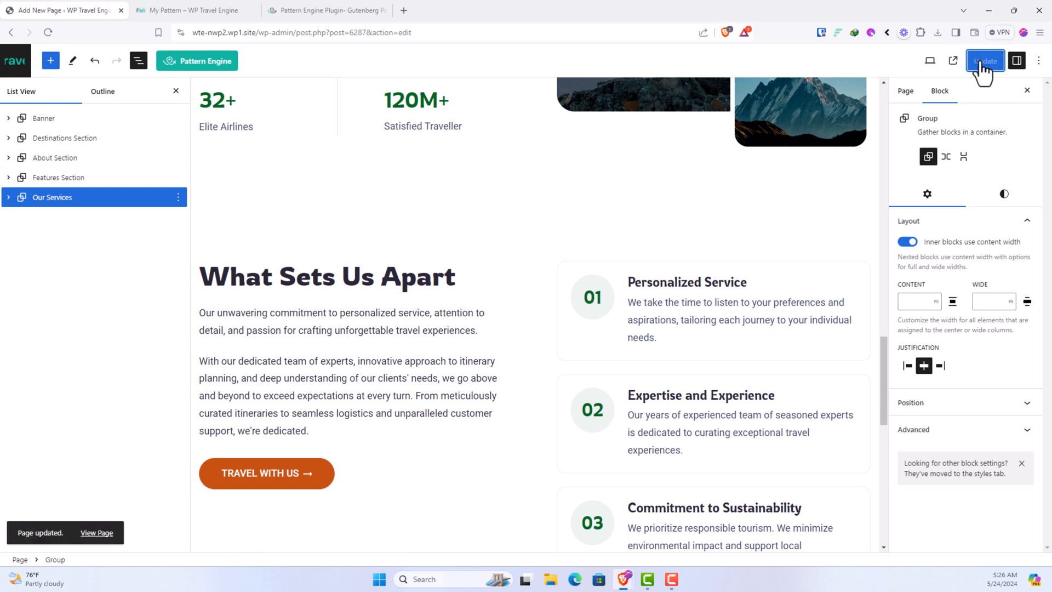
mouse_move(96, 532)
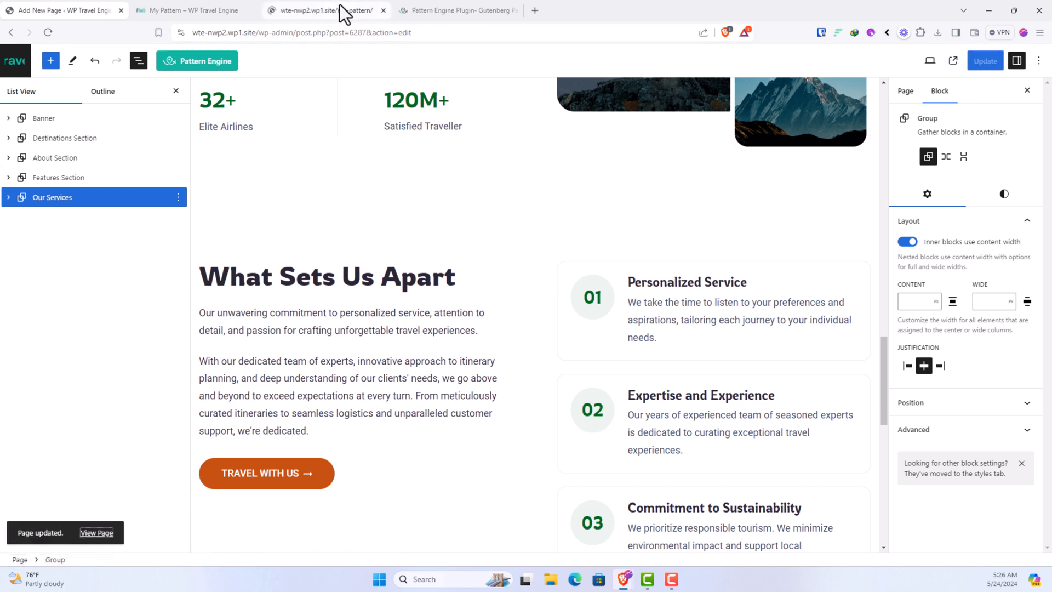
left_click(327, 10)
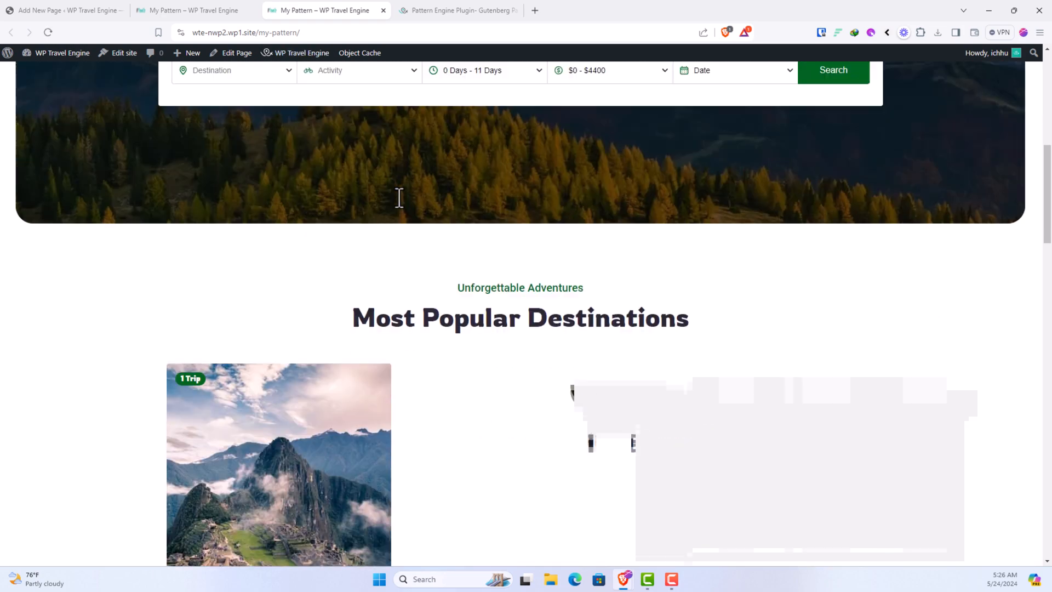
scroll("down", 3)
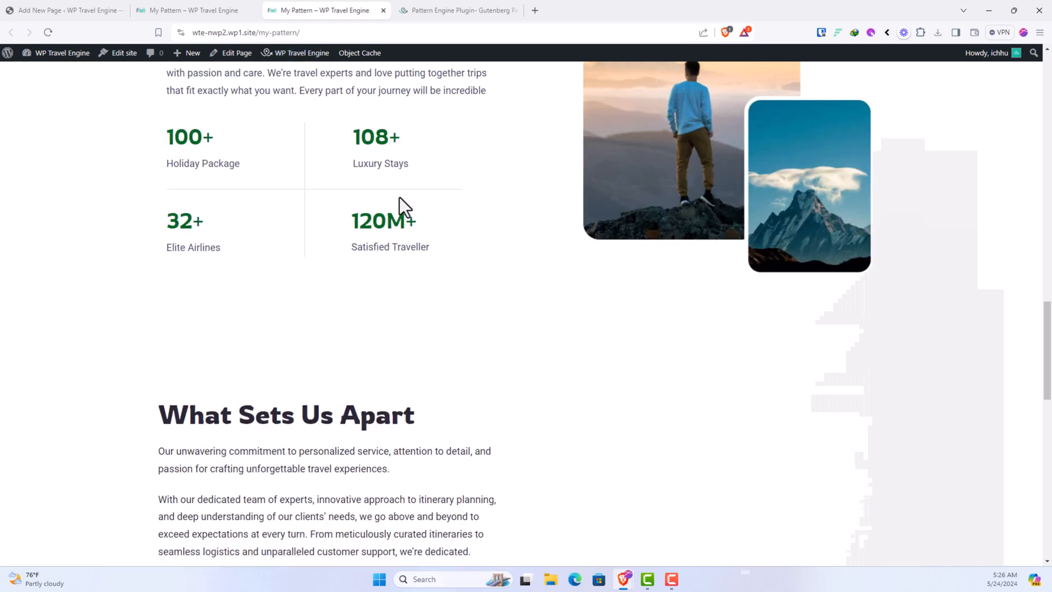
scroll("down", 3)
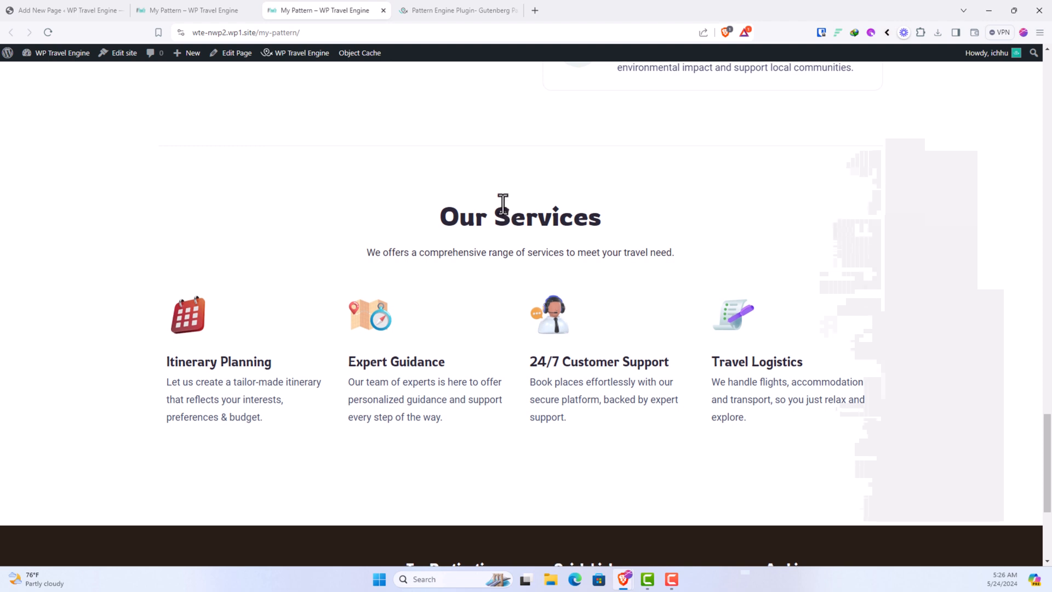
scroll("down", 3)
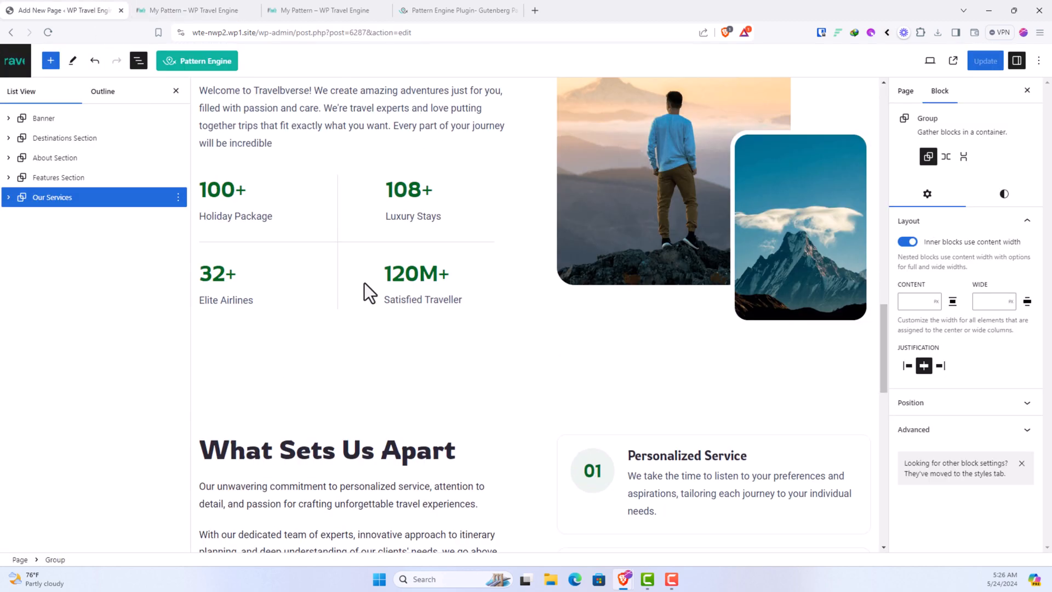
scroll("down", 3)
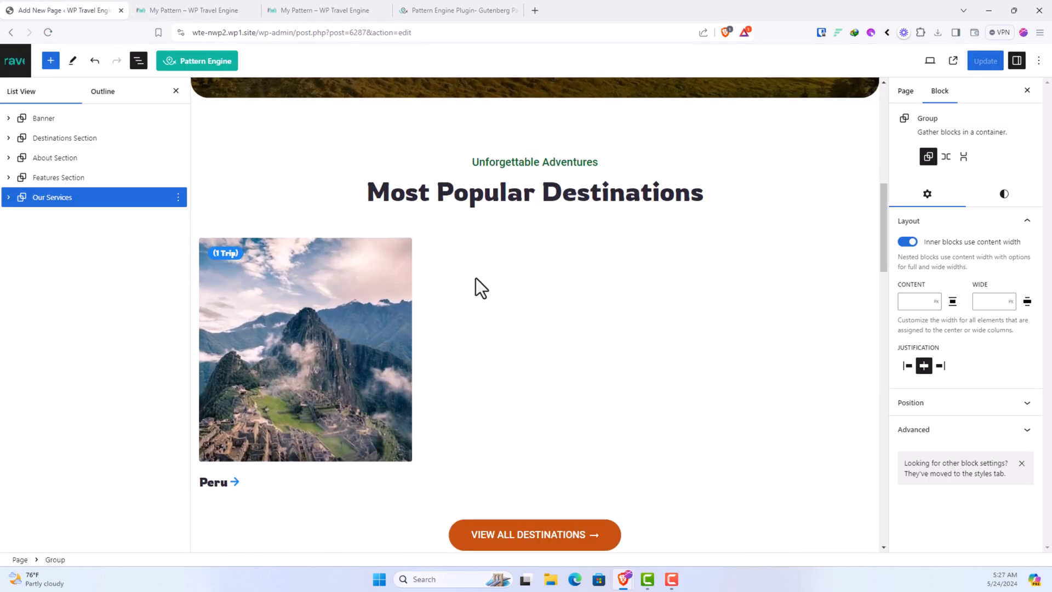